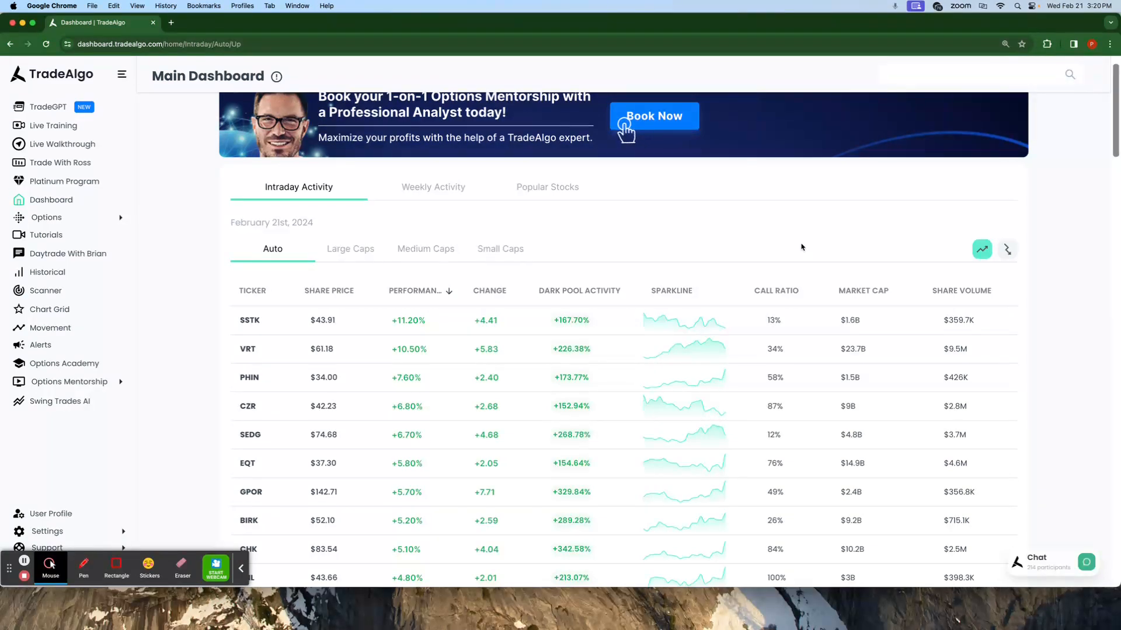
pyautogui.moveTo(728, 268)
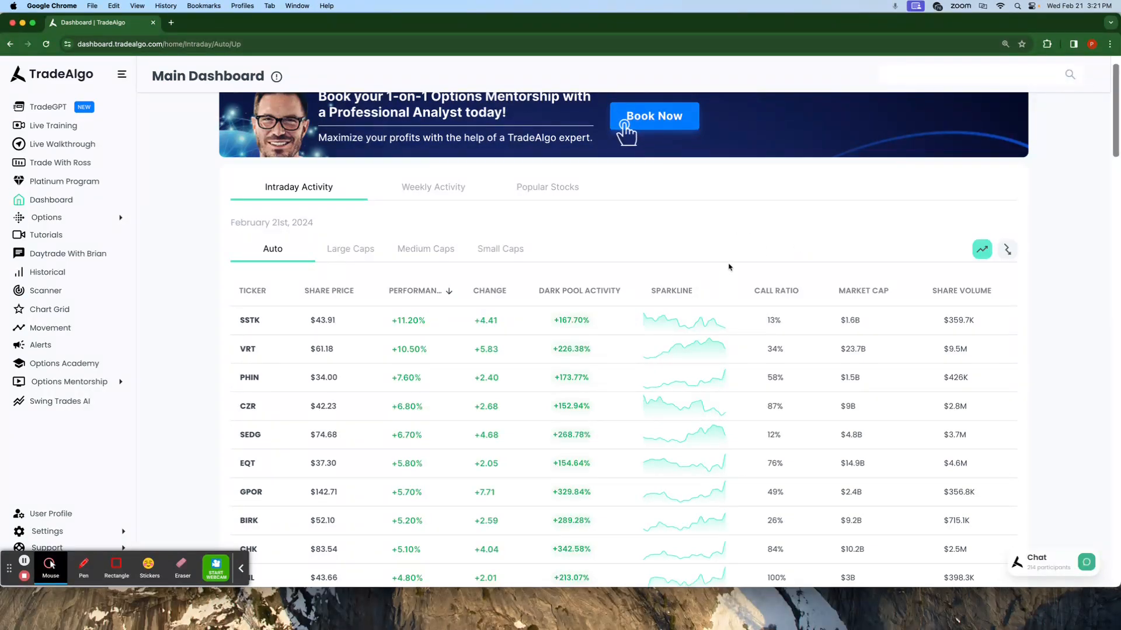
pyautogui.moveTo(607, 244)
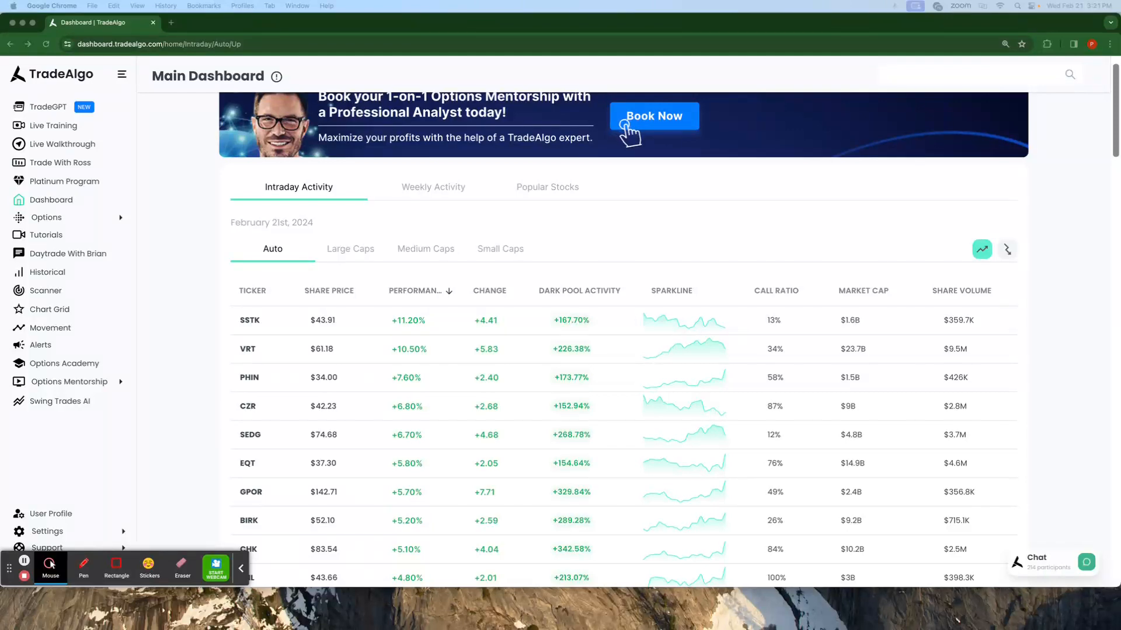
pyautogui.moveTo(1076, 475)
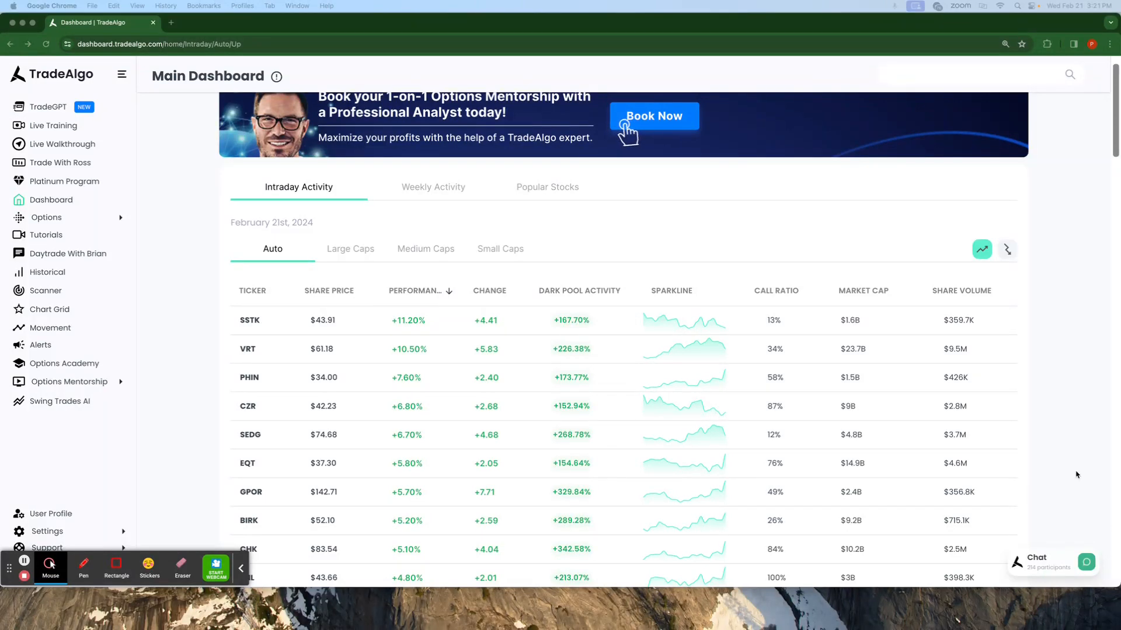
# - Switch intraday activity to decliners across all caps, with SNCR leading at -22.70%
pyautogui.scroll(-3)
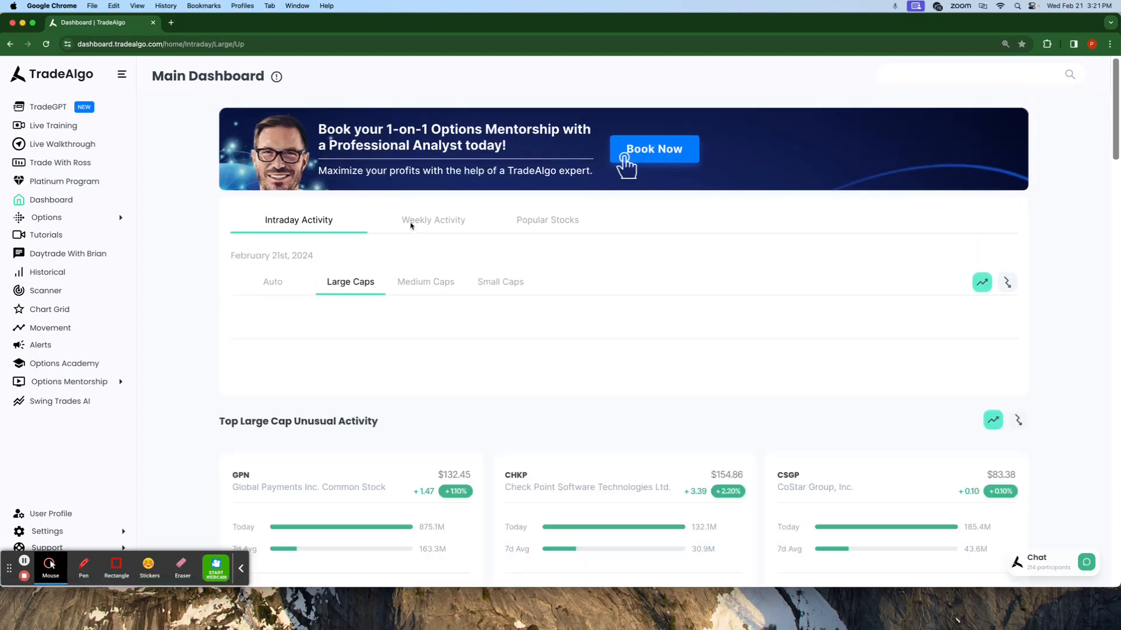
pyautogui.click(500, 281)
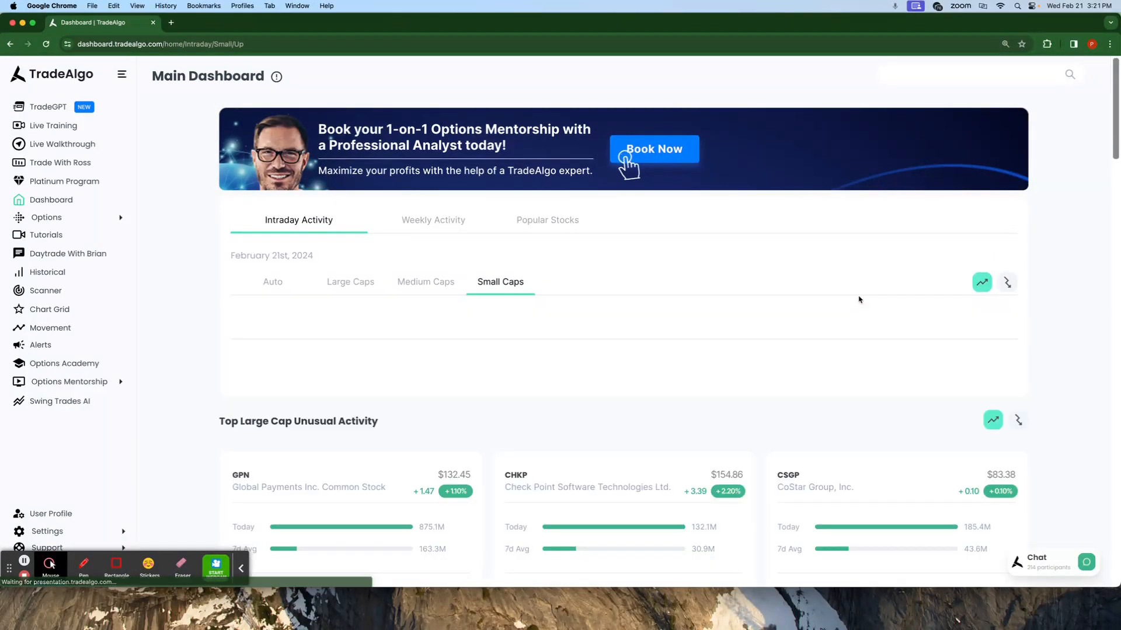
pyautogui.click(1007, 281)
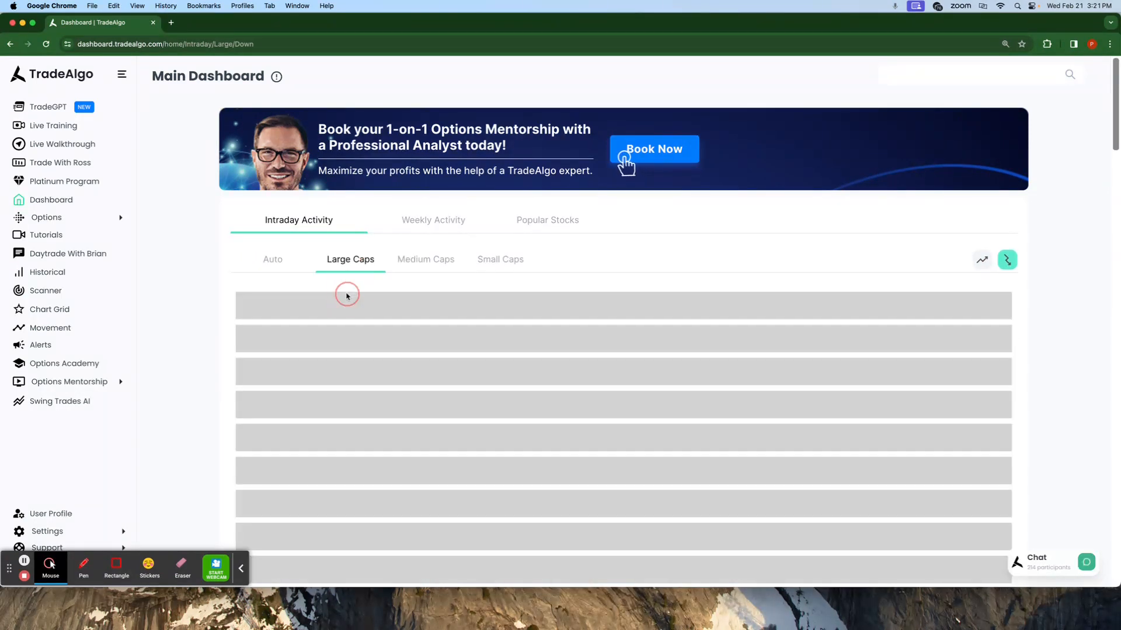
pyautogui.click(273, 259)
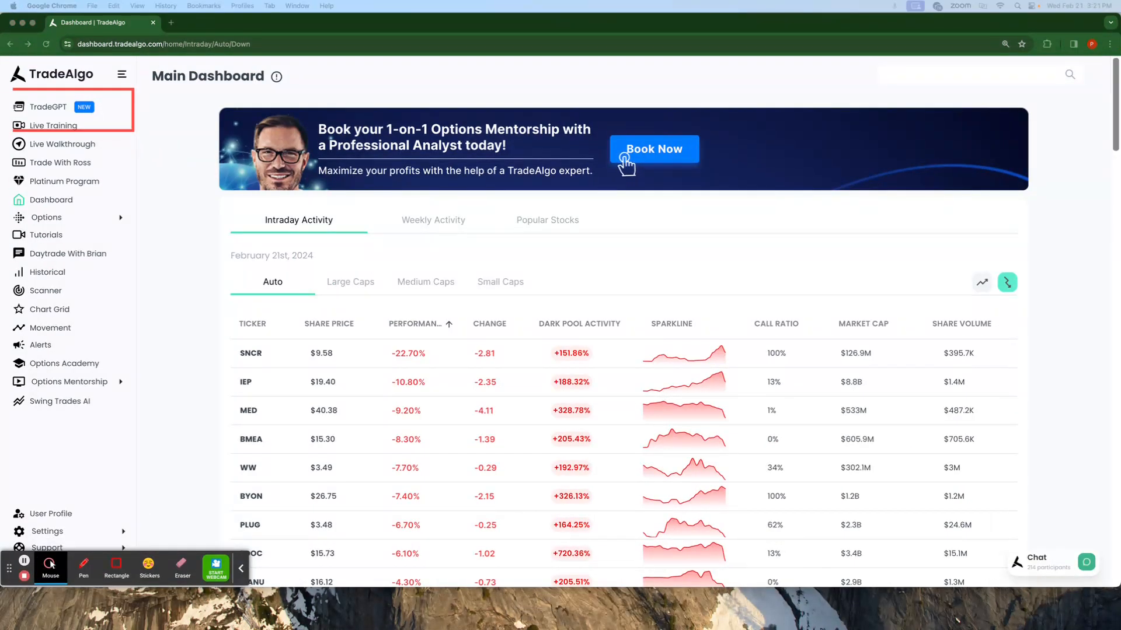
# - Open the shared TradeGPT Earnings Trade and NVDA Analysis conversation and scroll to its top
pyautogui.click(49, 106)
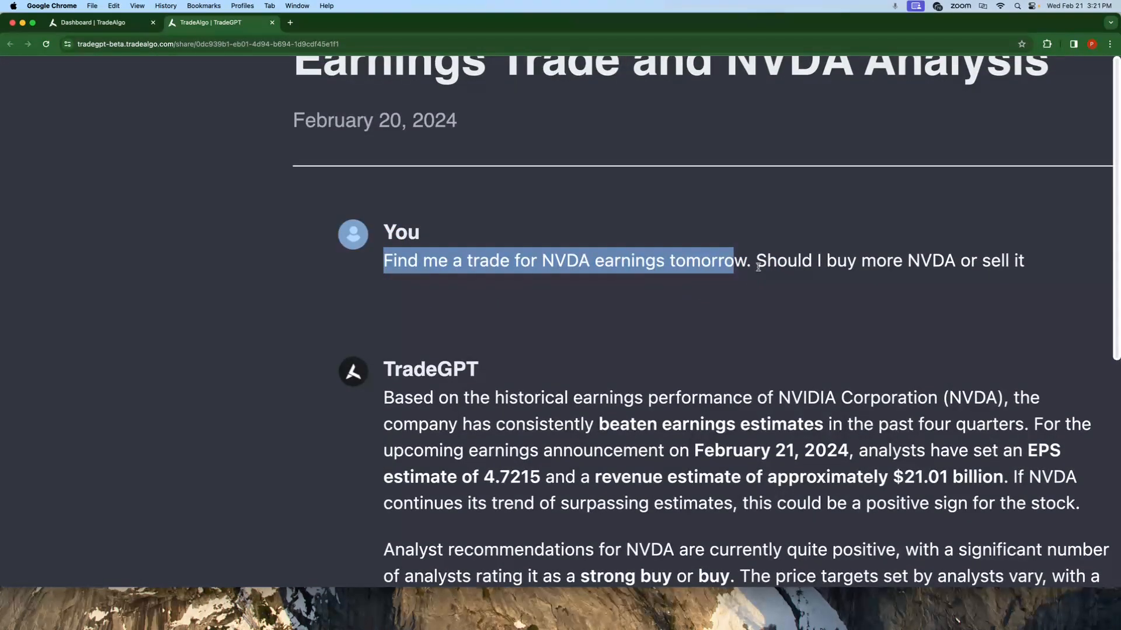
pyautogui.scroll(3)
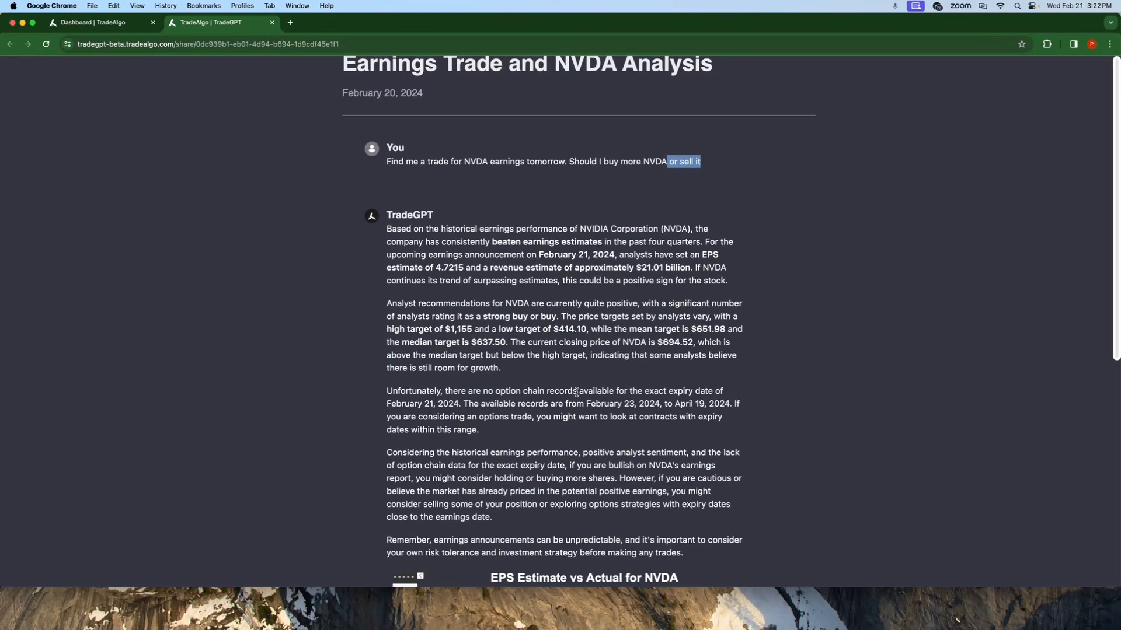
pyautogui.moveTo(599, 420)
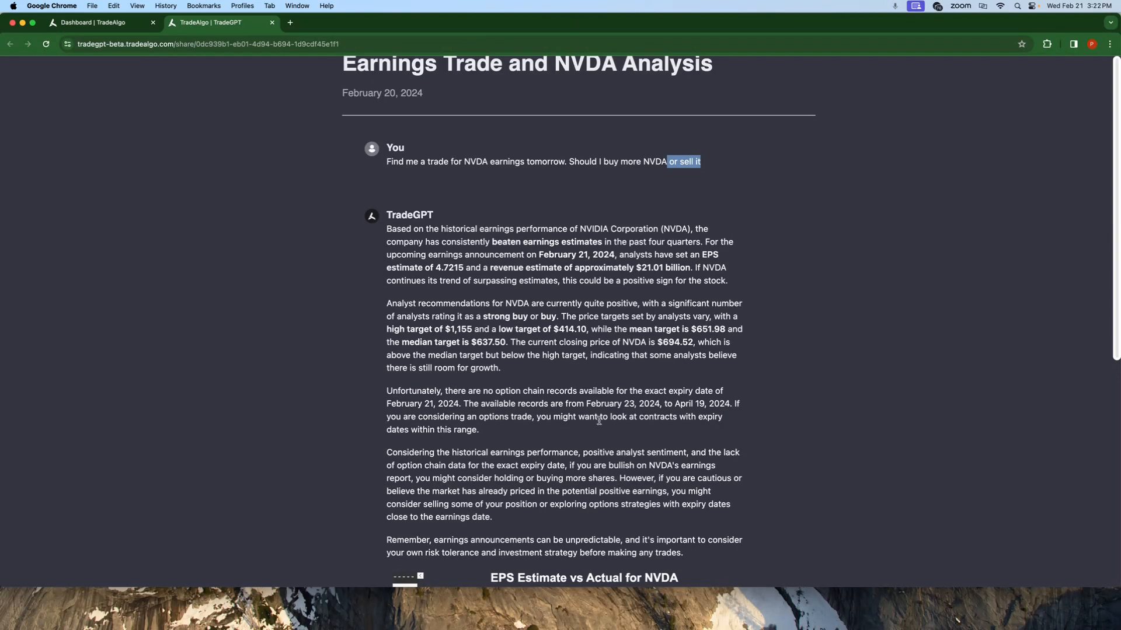
pyautogui.moveTo(460, 378)
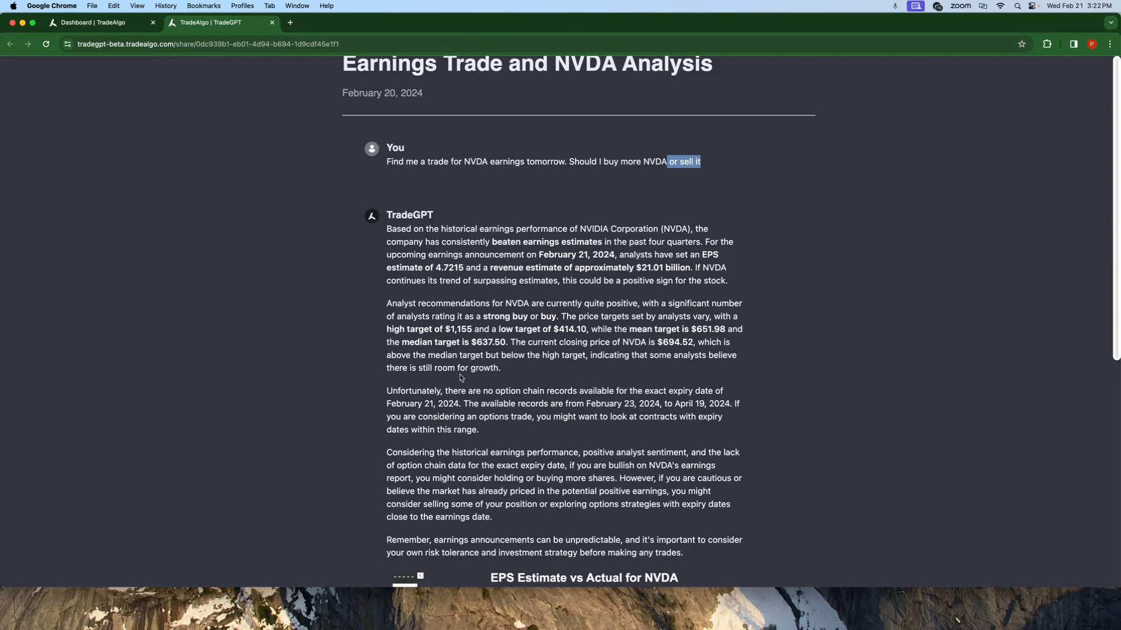
pyautogui.moveTo(499, 365)
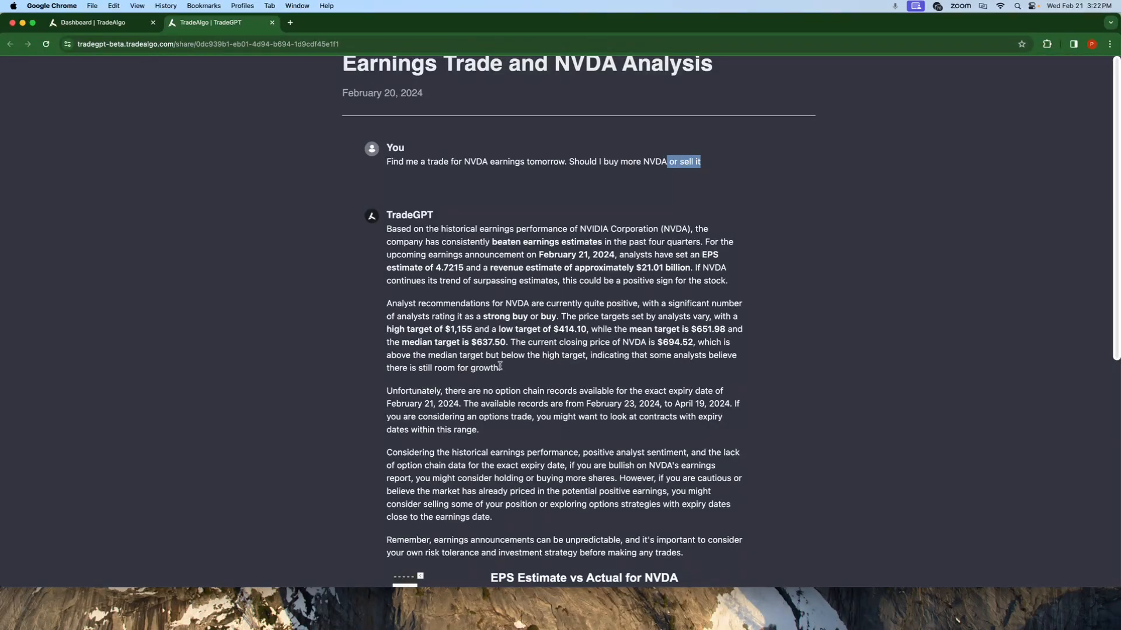
pyautogui.moveTo(513, 382)
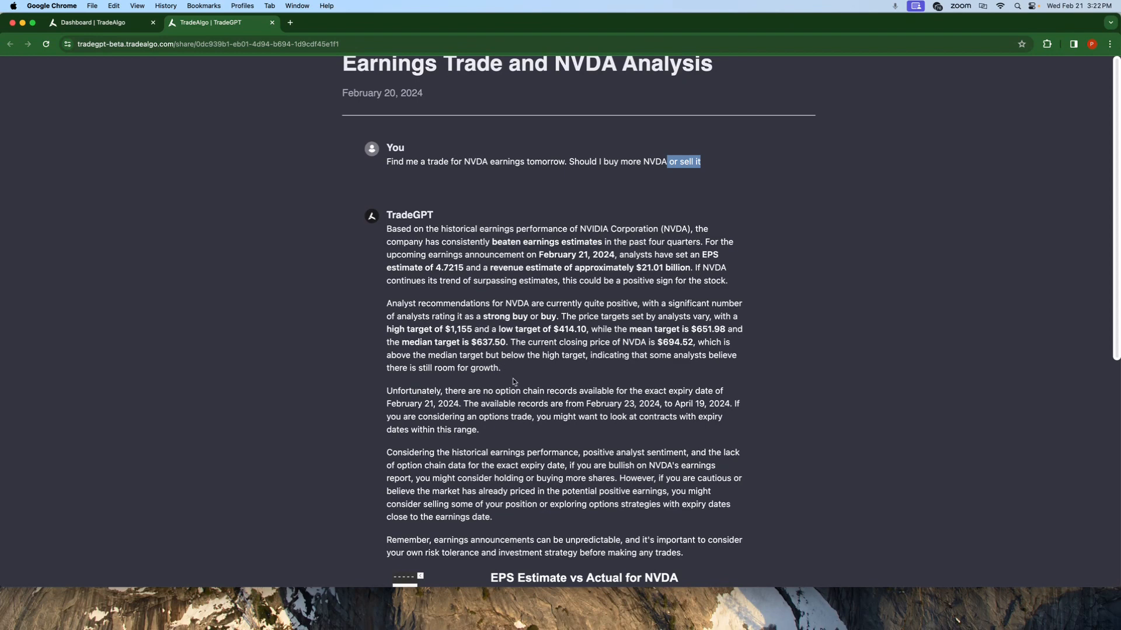
pyautogui.moveTo(520, 353)
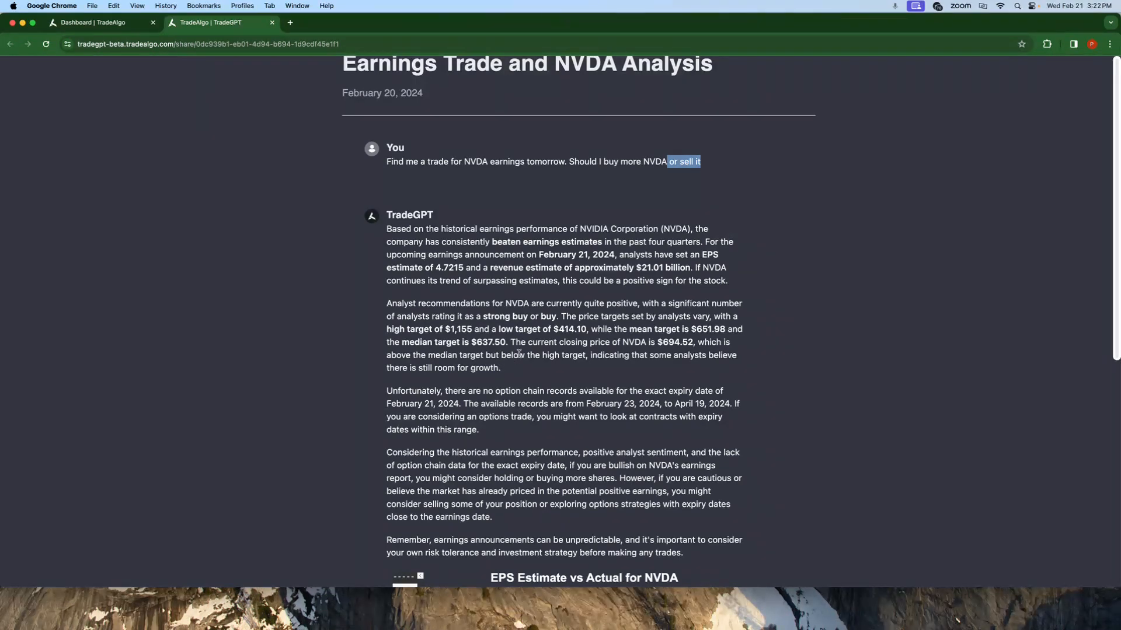
pyautogui.scroll(3)
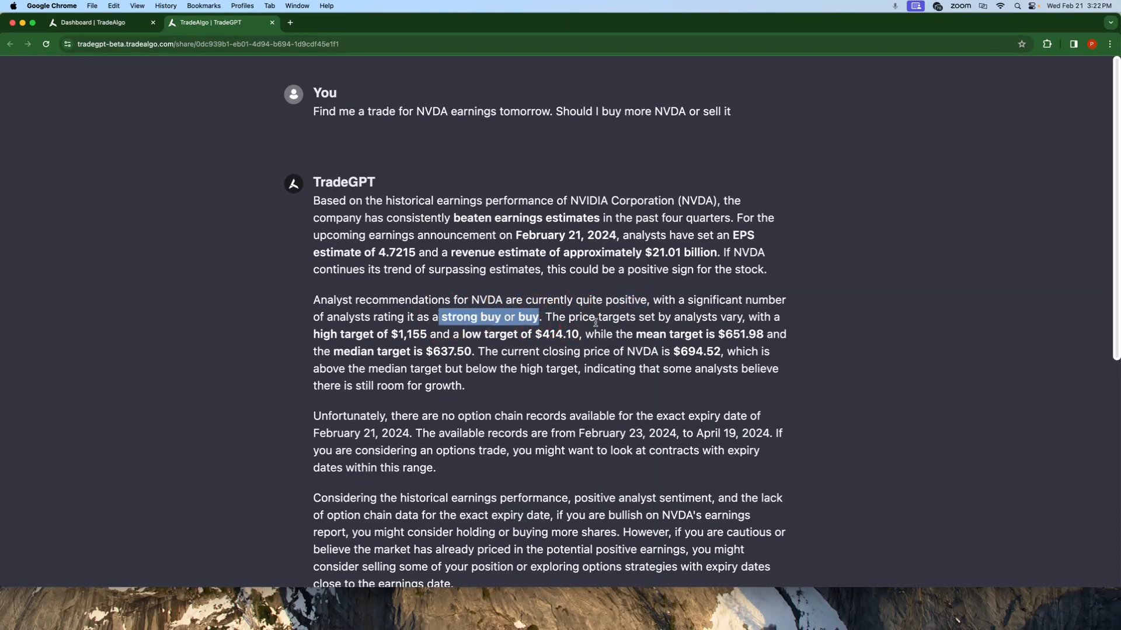
pyautogui.scroll(-3)
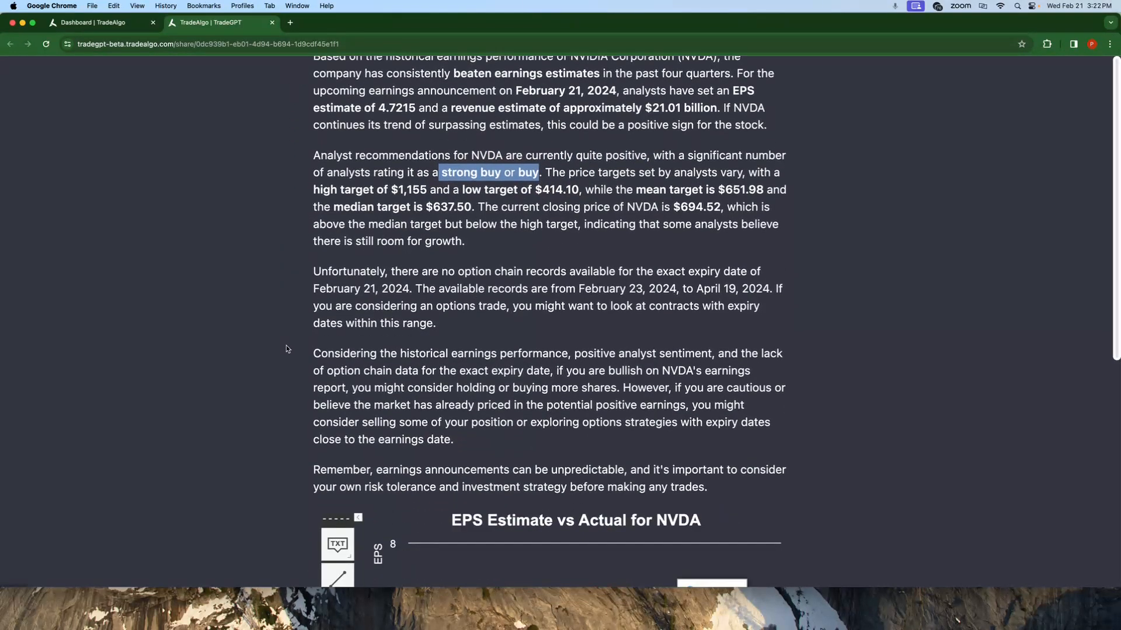
pyautogui.scroll(-3)
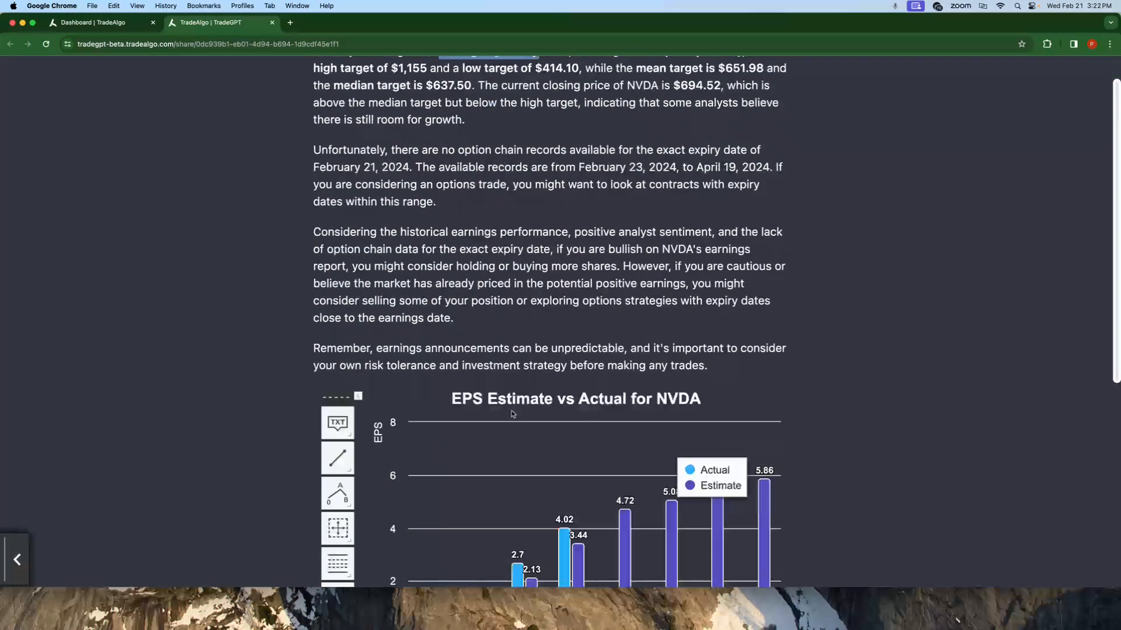
pyautogui.scroll(-3)
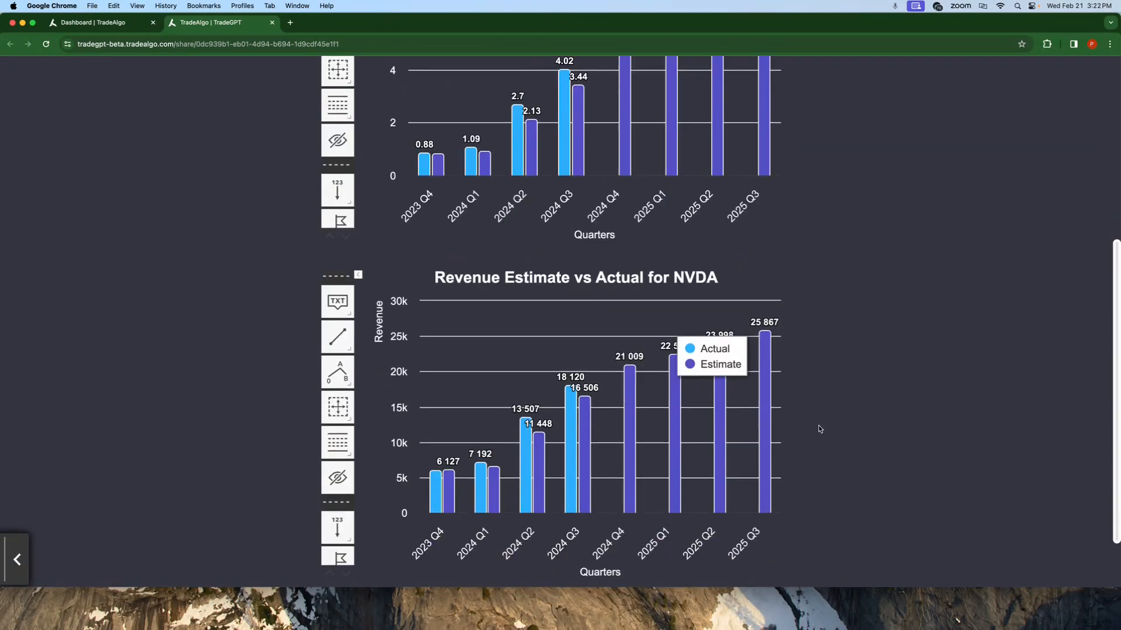
pyautogui.scroll(3)
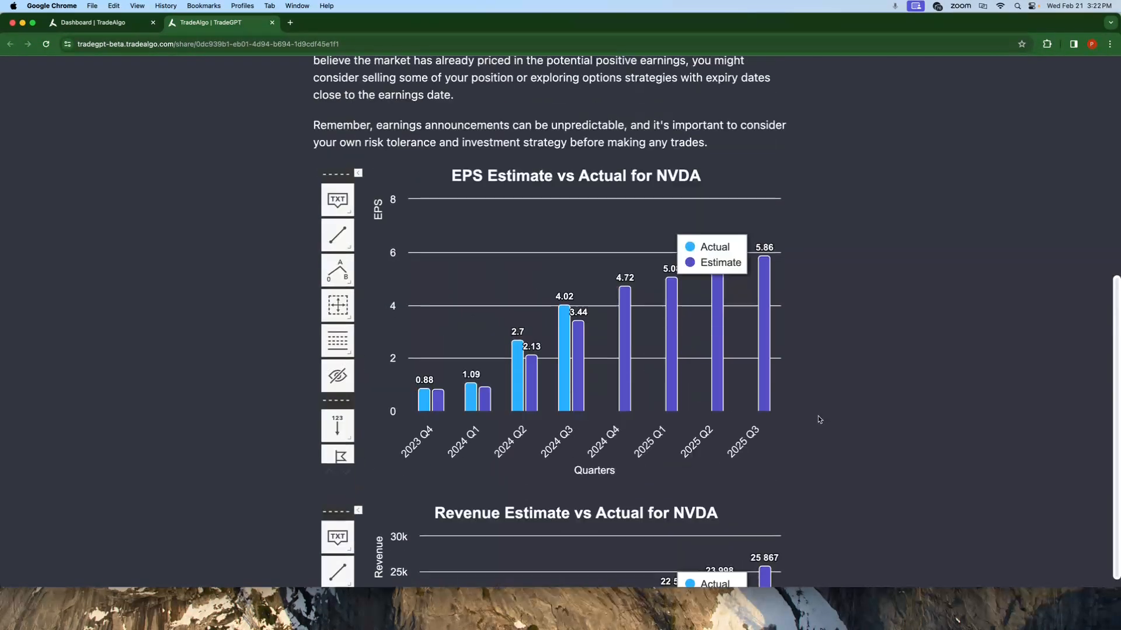
pyautogui.scroll(3)
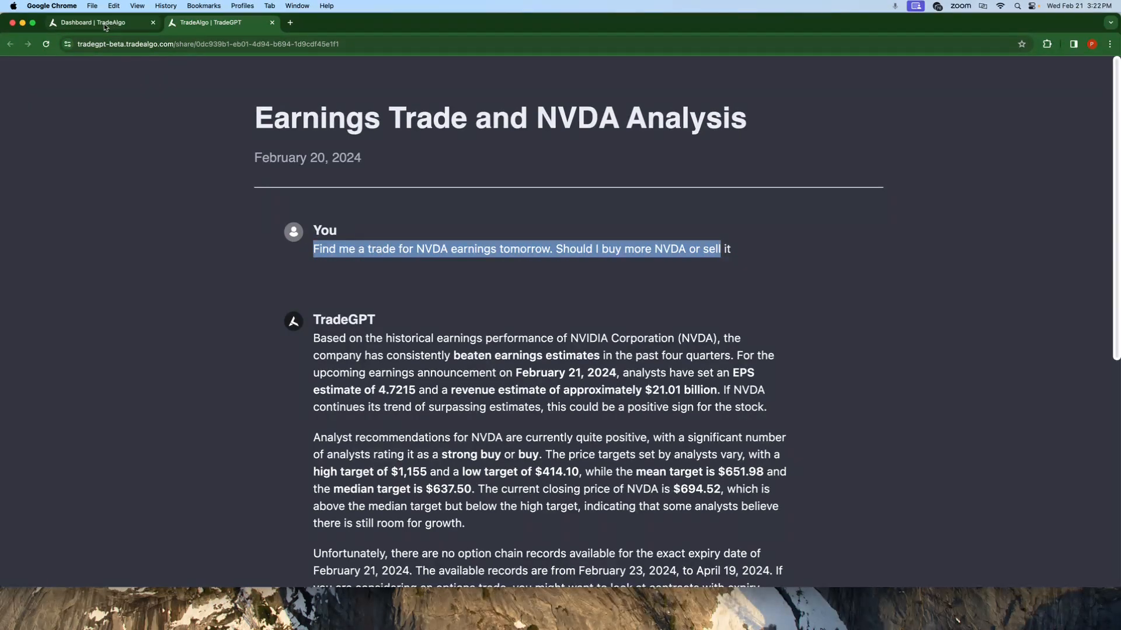
# - Search NVDA from the dashboard and open the NVIDIA Corporation company page
pyautogui.click(99, 23)
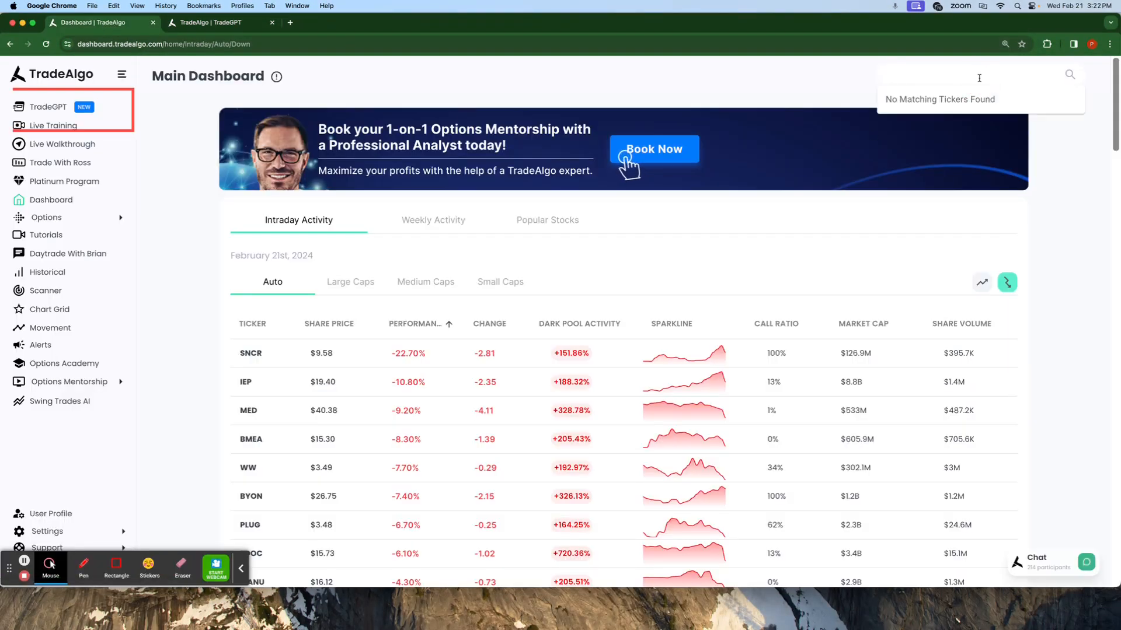
pyautogui.write('N')
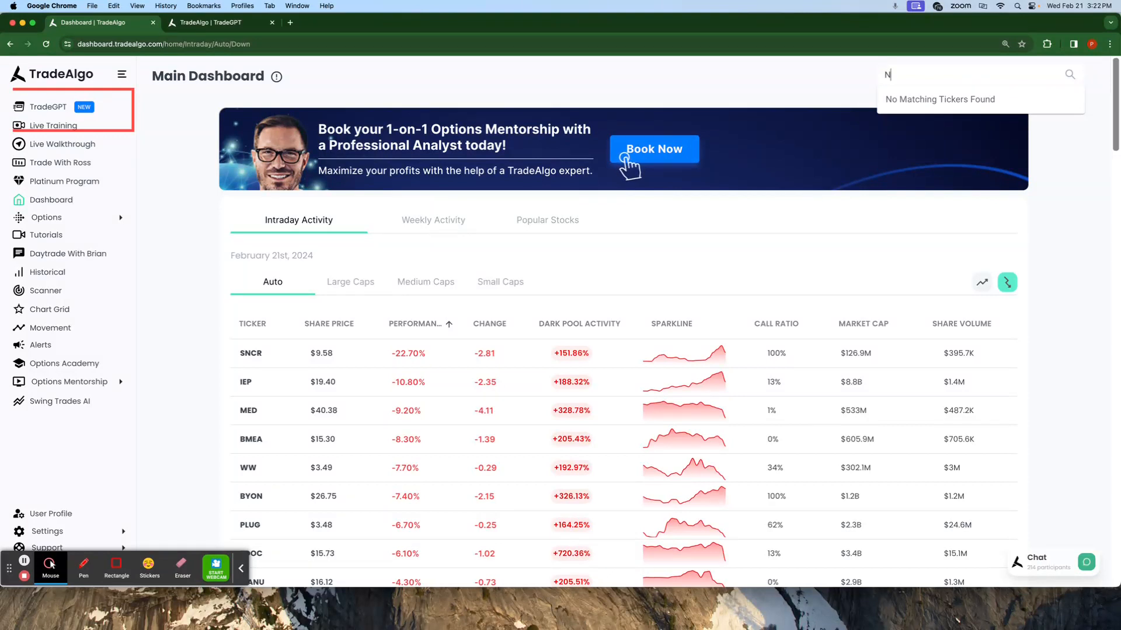
pyautogui.write('V')
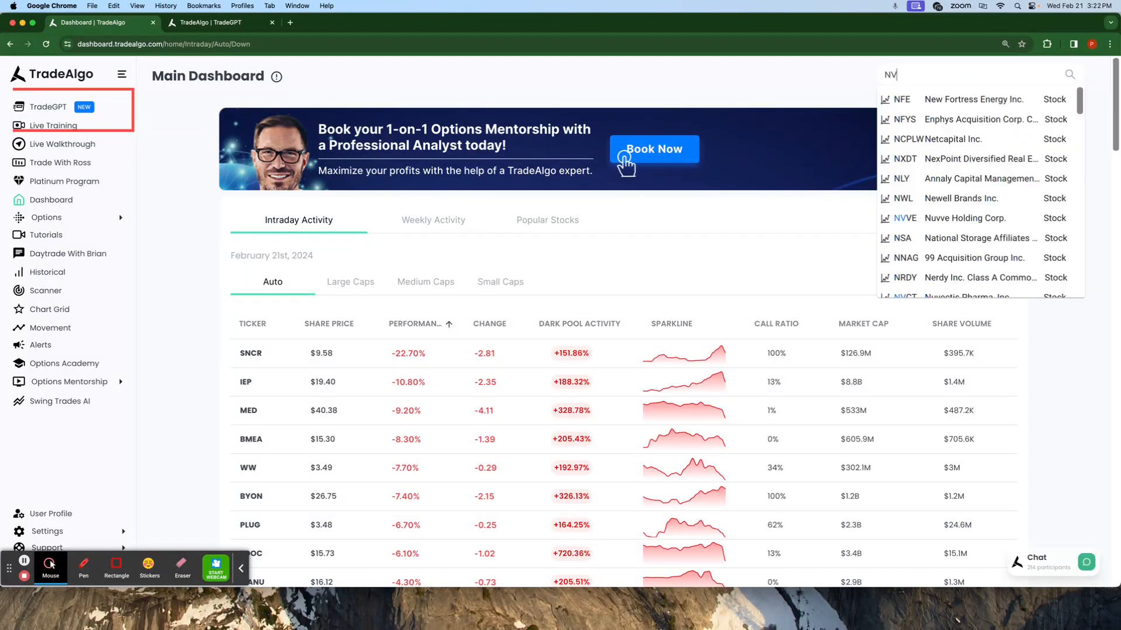
pyautogui.write('DA')
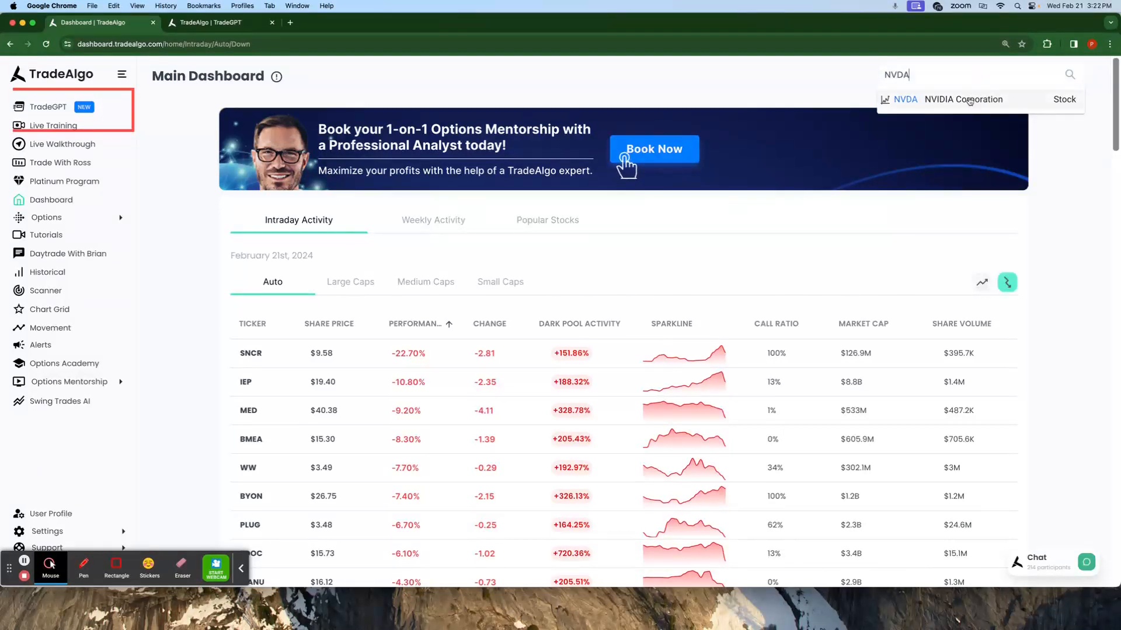
pyautogui.click(963, 99)
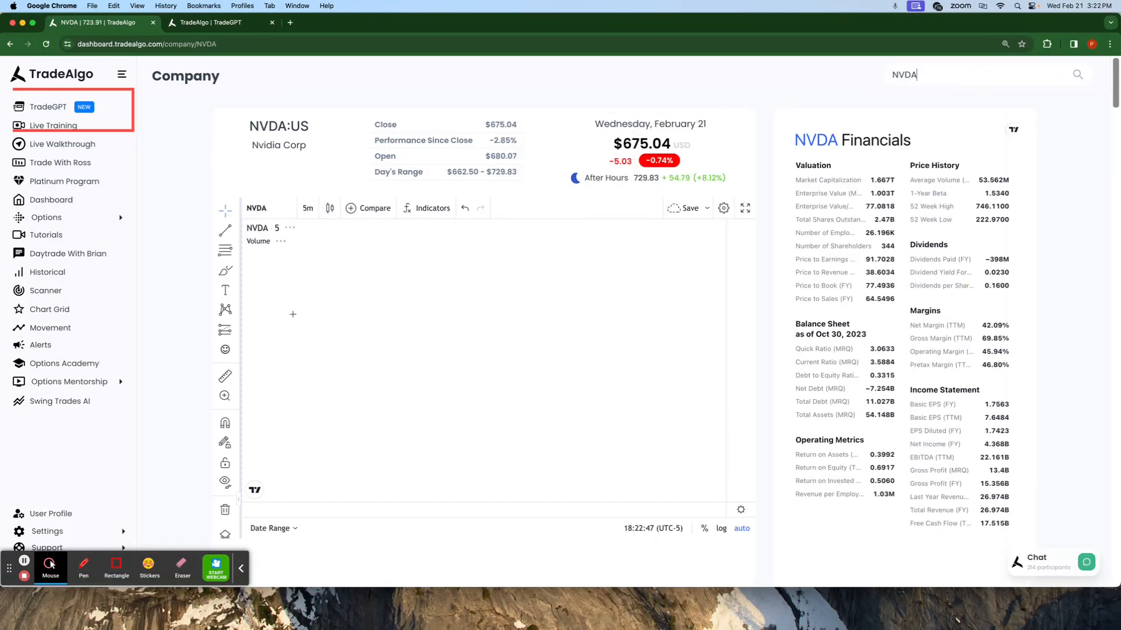
# - Switch the NVDA chart to candlesticks, then bring up the TradeGPT earnings analysis
pyautogui.click(329, 208)
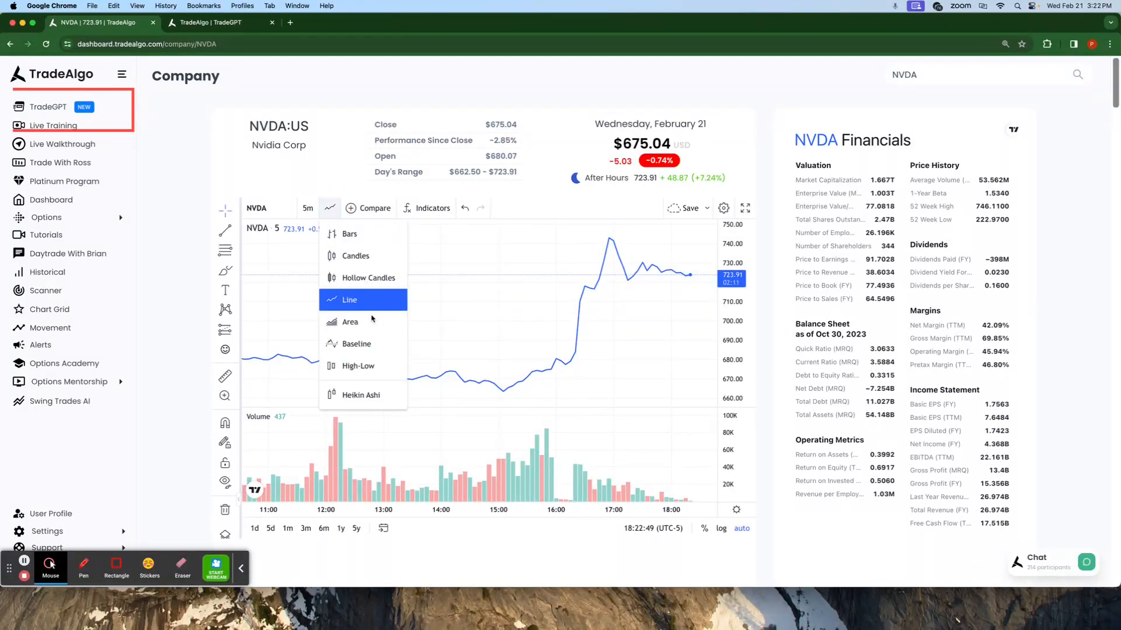
pyautogui.moveTo(356, 255)
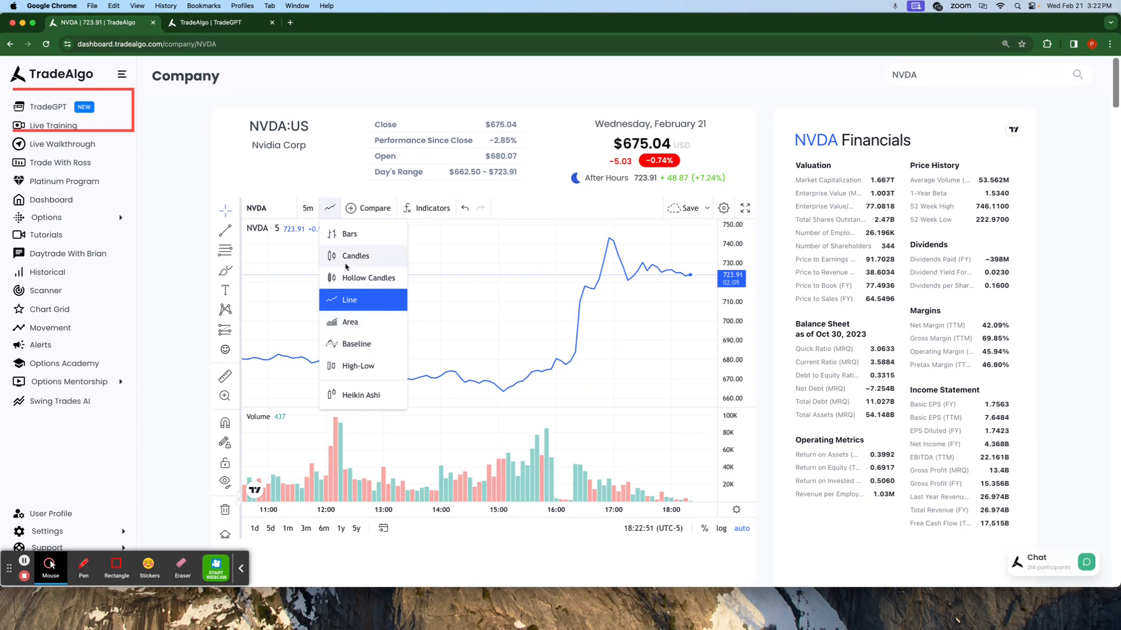
pyautogui.click(356, 256)
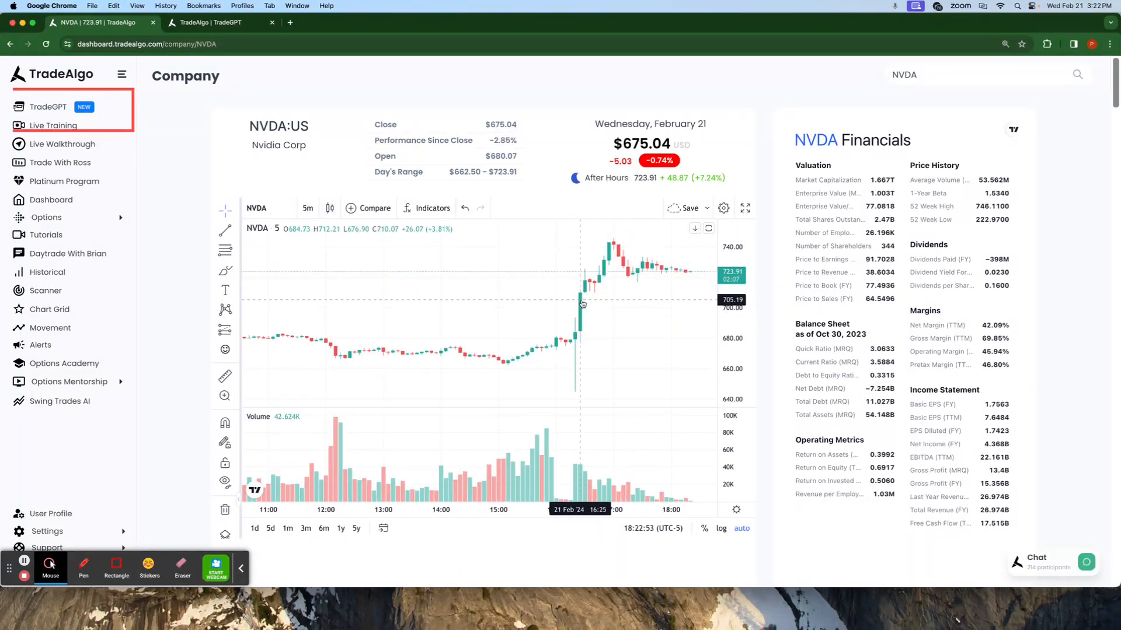
pyautogui.moveTo(585, 283)
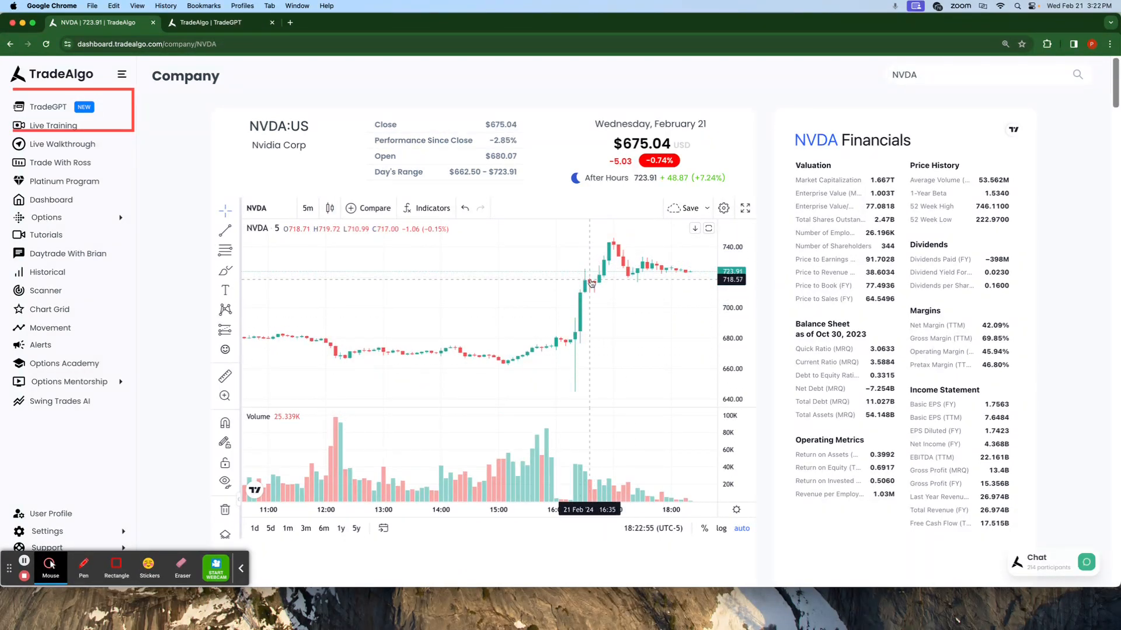
pyautogui.moveTo(587, 265)
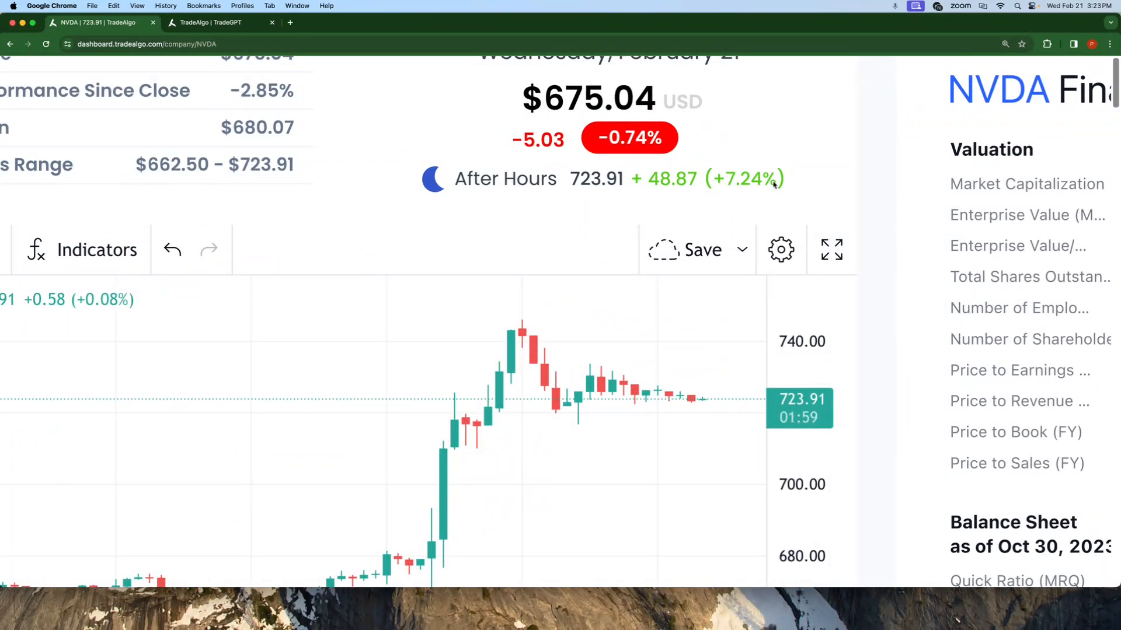
pyautogui.scroll(3)
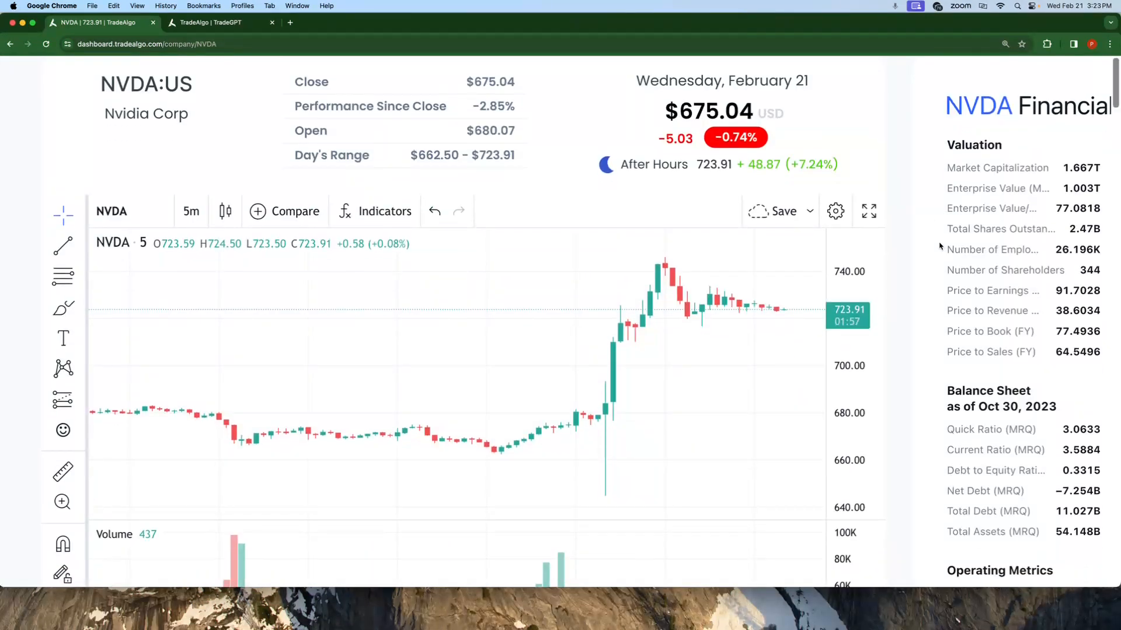
pyautogui.click(121, 74)
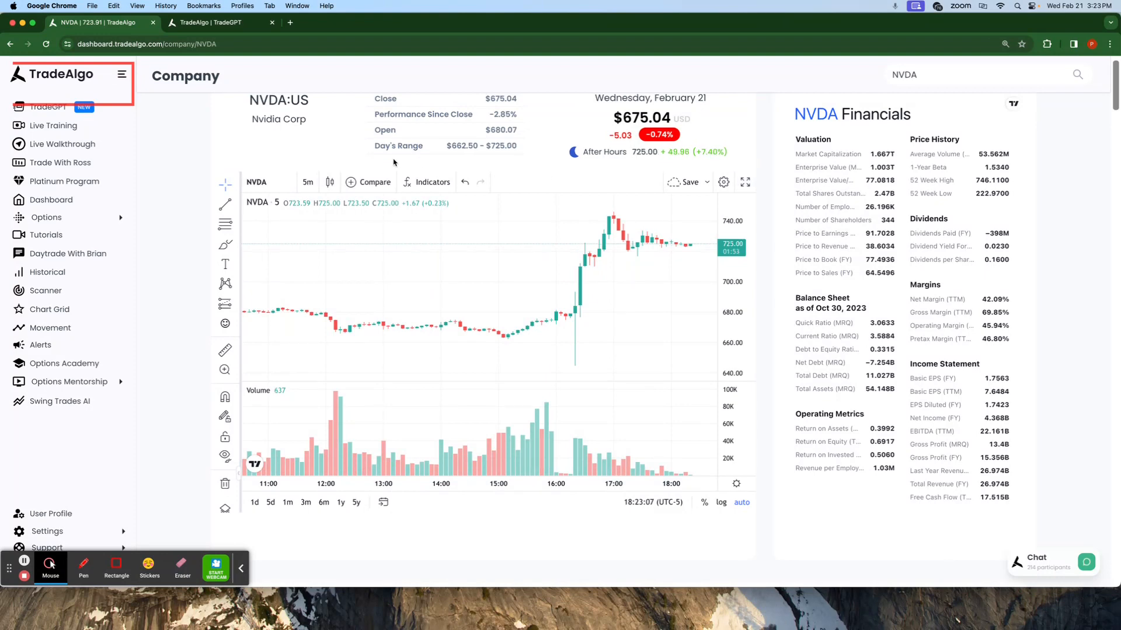
pyautogui.click(222, 23)
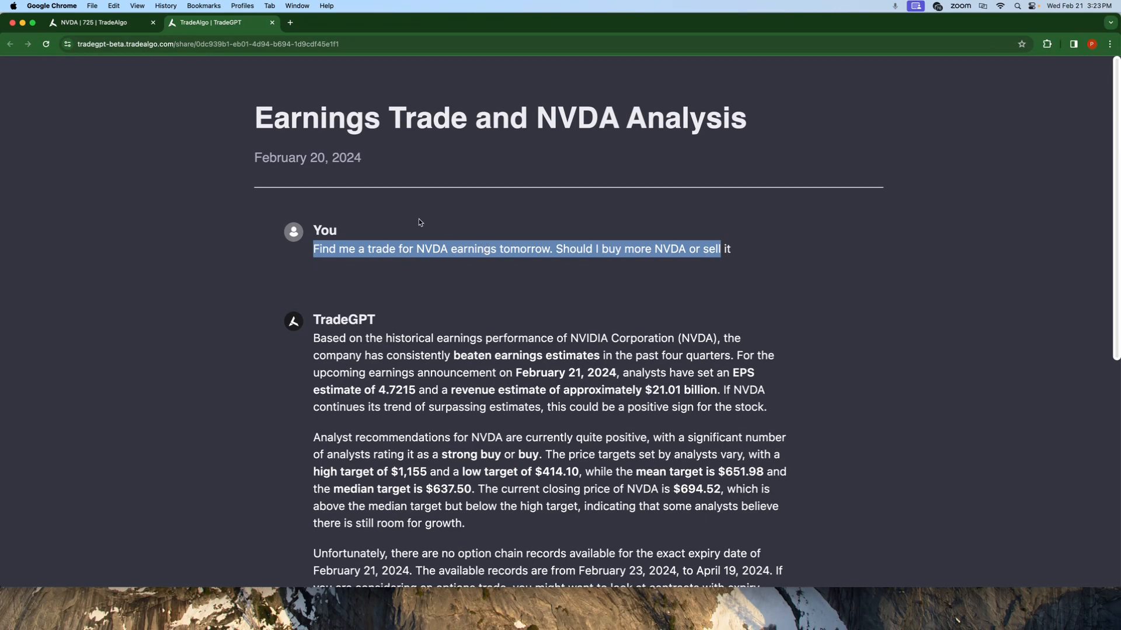
# - Read the TradeGPT strong-buy guidance, then return to the NVDA company page
pyautogui.scroll(-3)
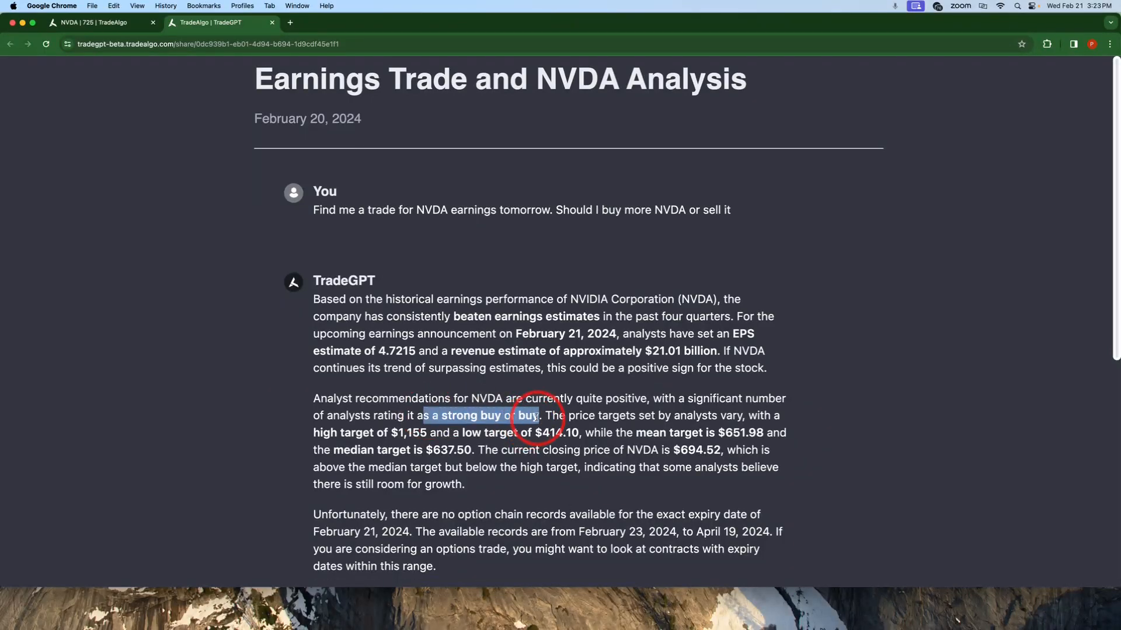
pyautogui.click(100, 22)
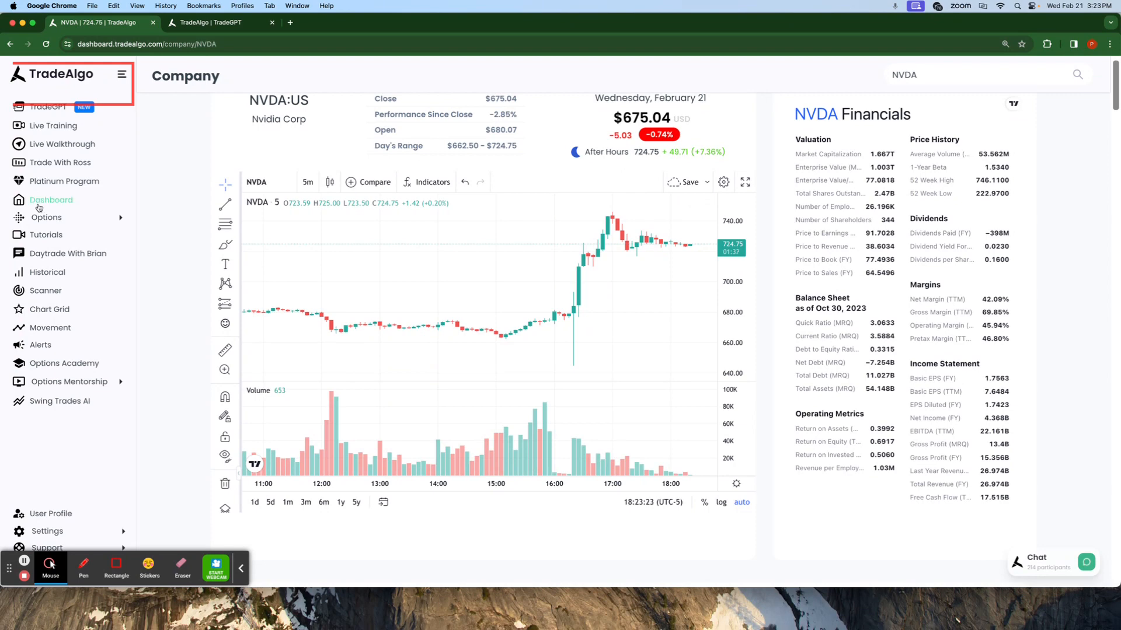
# - List large-cap decliners on the dashboard, led by RIVN at -16.80%, and open RIVN
pyautogui.click(51, 200)
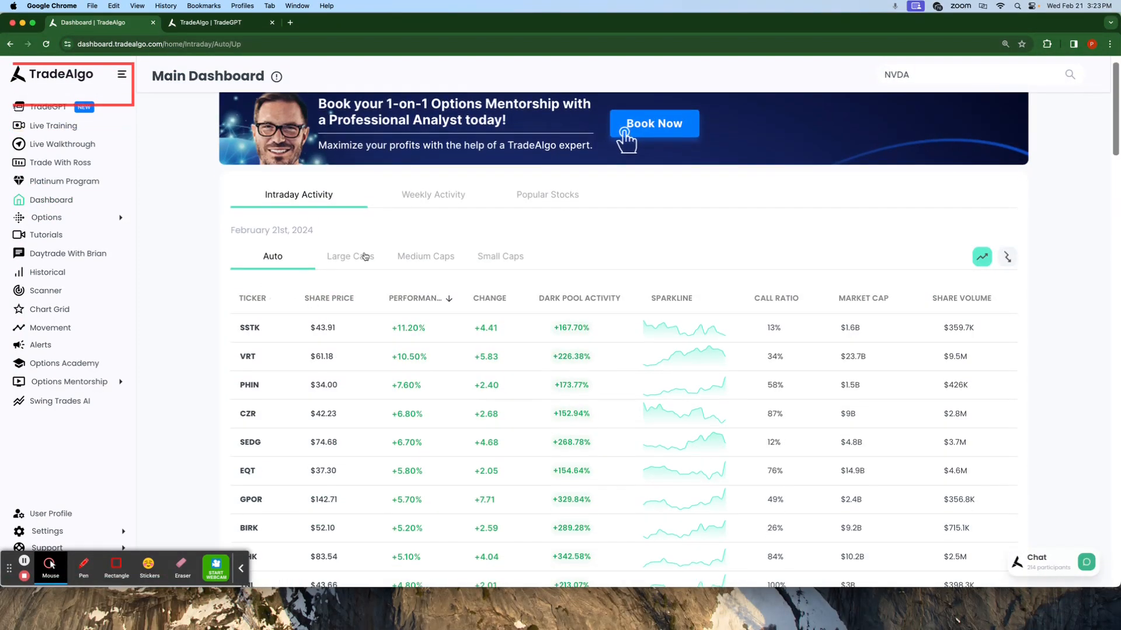
pyautogui.click(350, 255)
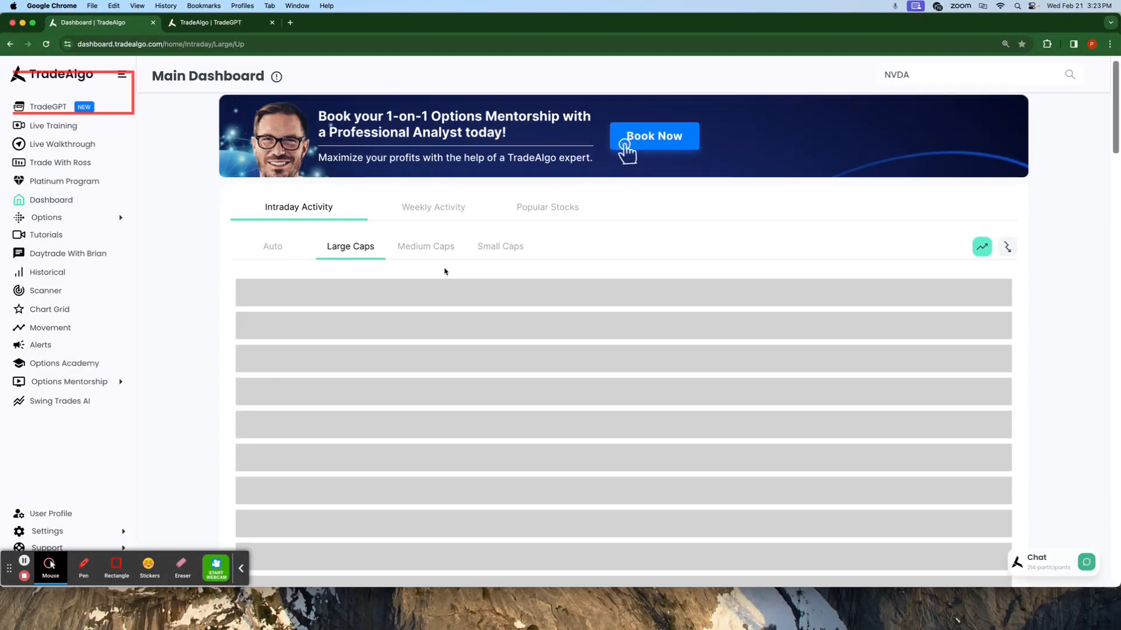
pyautogui.click(1006, 246)
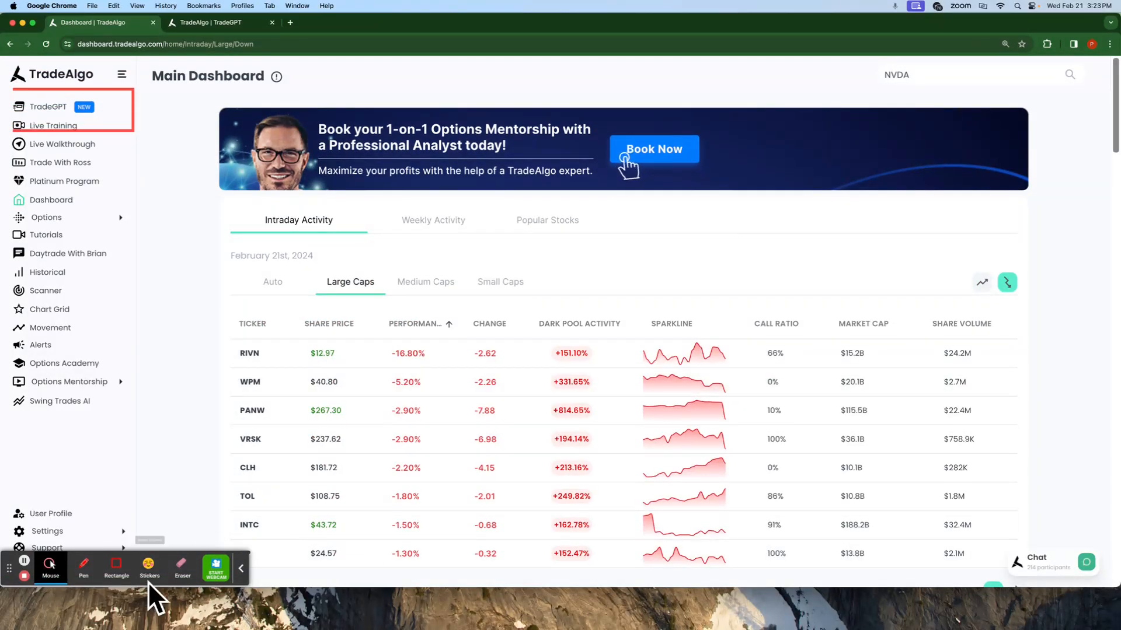
pyautogui.click(116, 567)
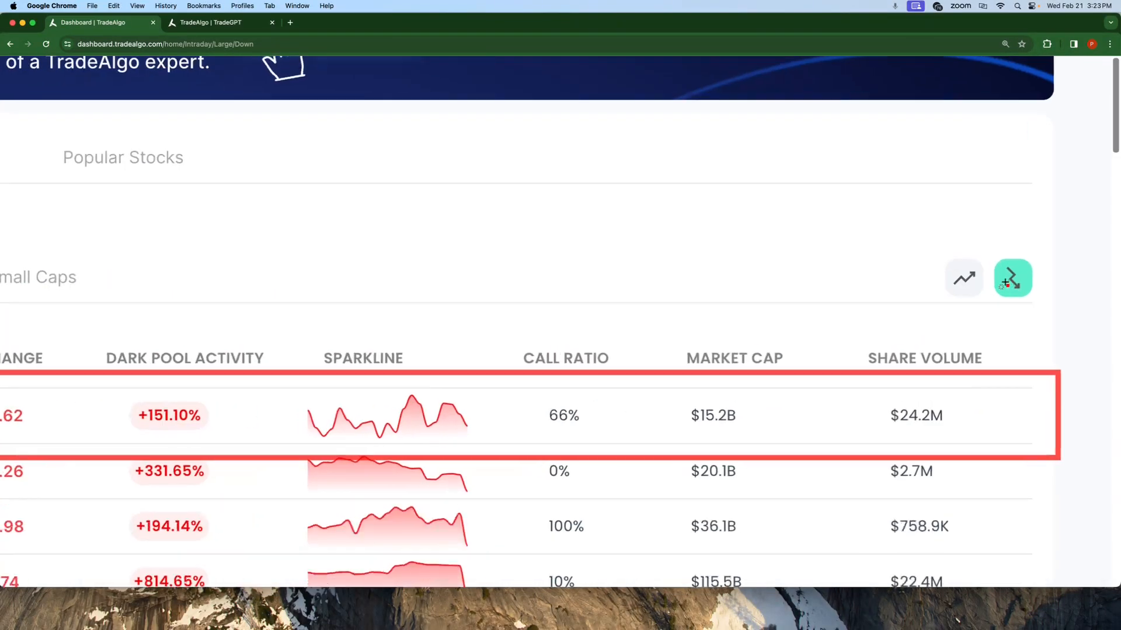
pyautogui.scroll(3)
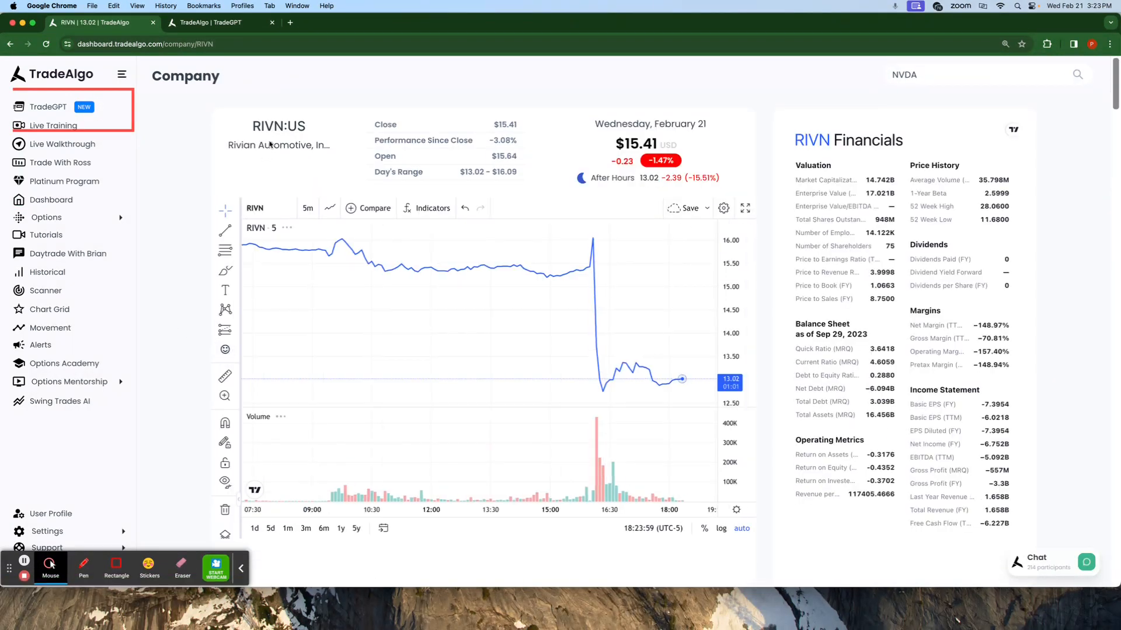
pyautogui.moveTo(594, 289)
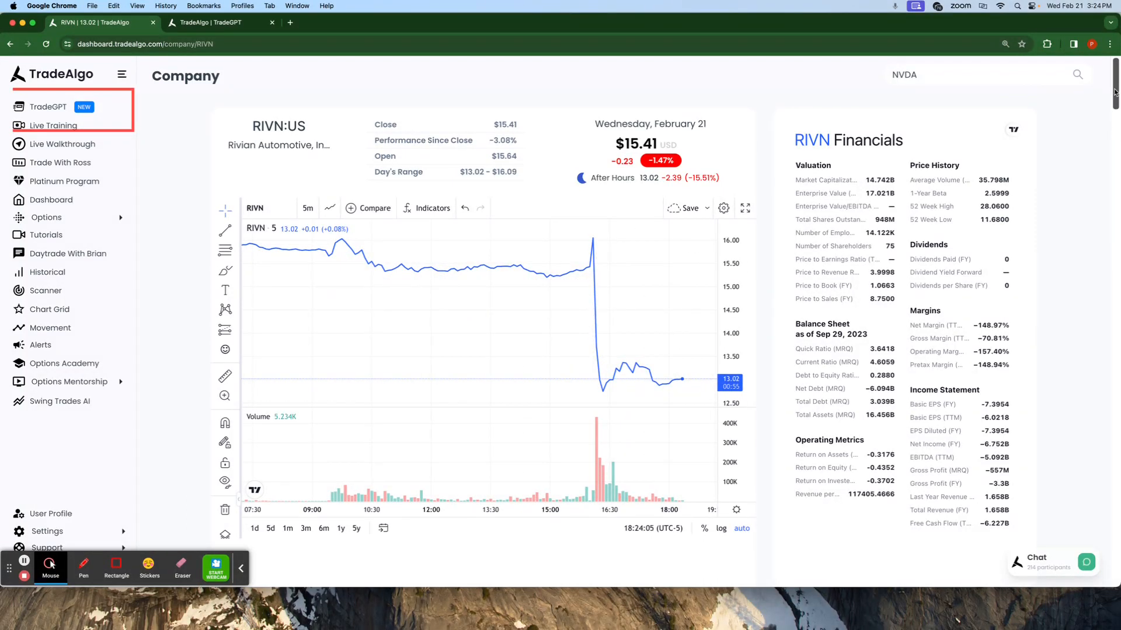
# - Scroll down the RIVN page to today's Unusual Activity table
pyautogui.scroll(-3)
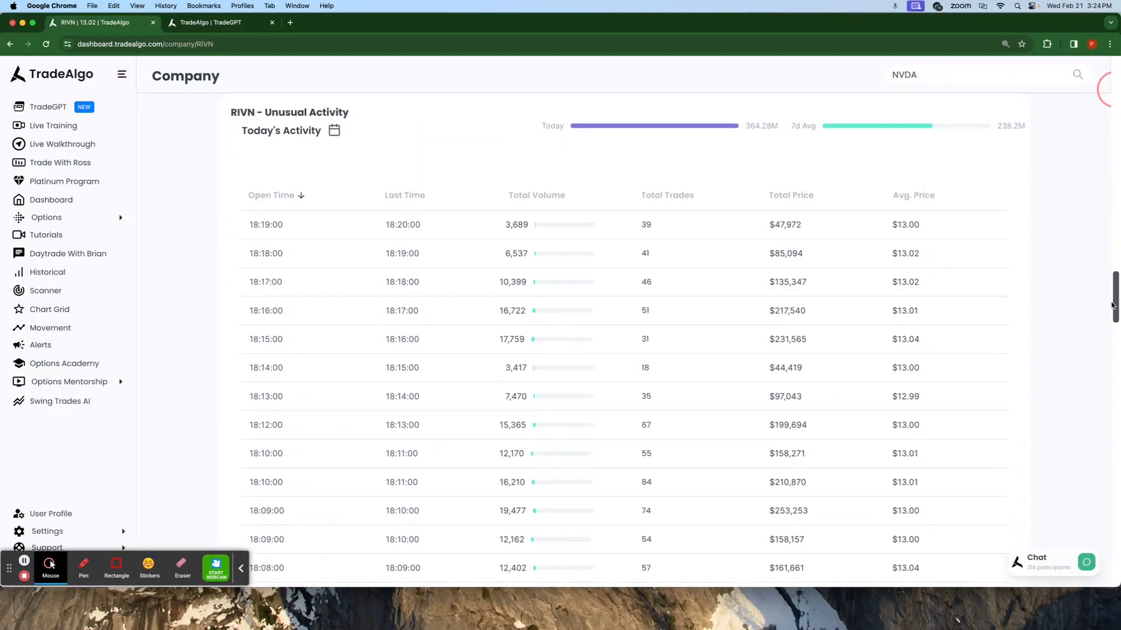
# - Sort RIVN unusual activity by Last Time ascending from 08:01 and view the Feb 23 puts
pyautogui.click(405, 195)
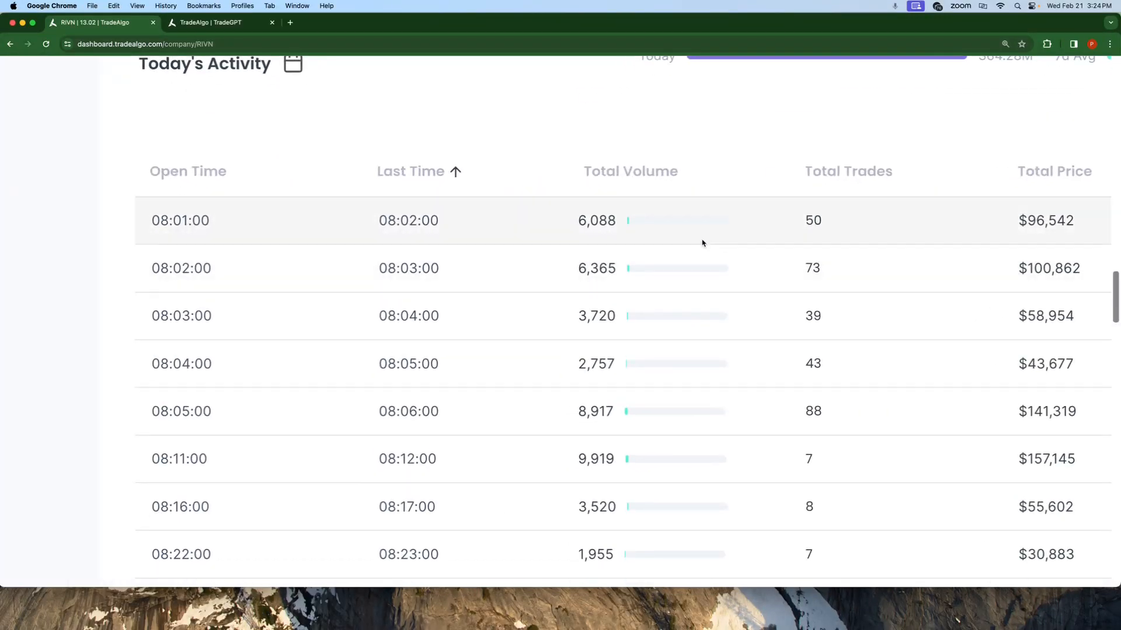
pyautogui.scroll(3)
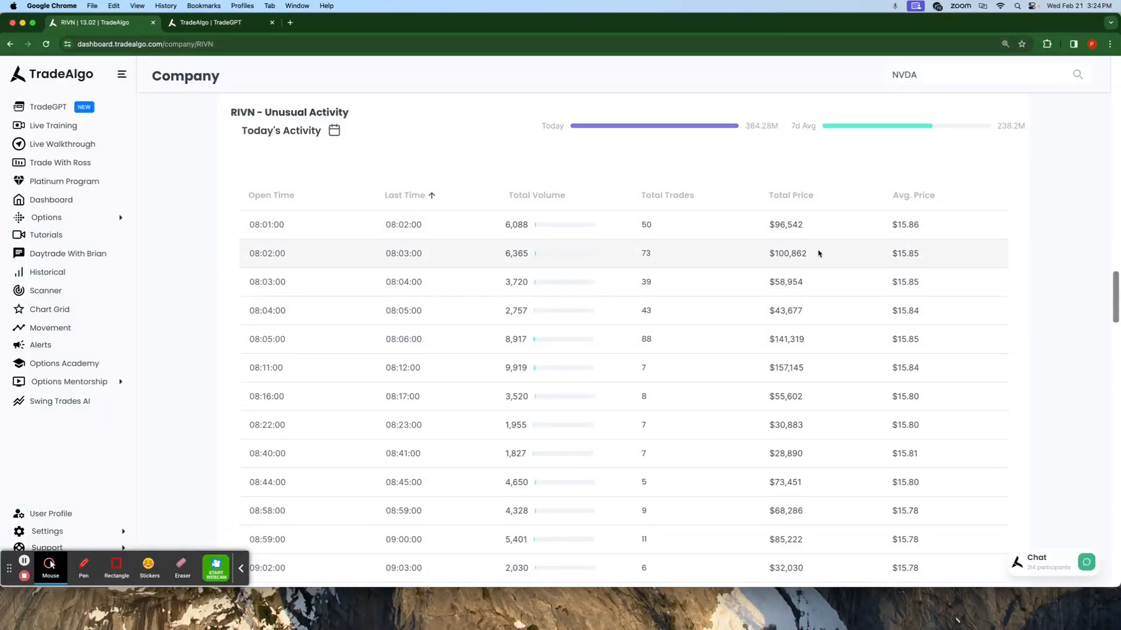
pyautogui.moveTo(450, 272)
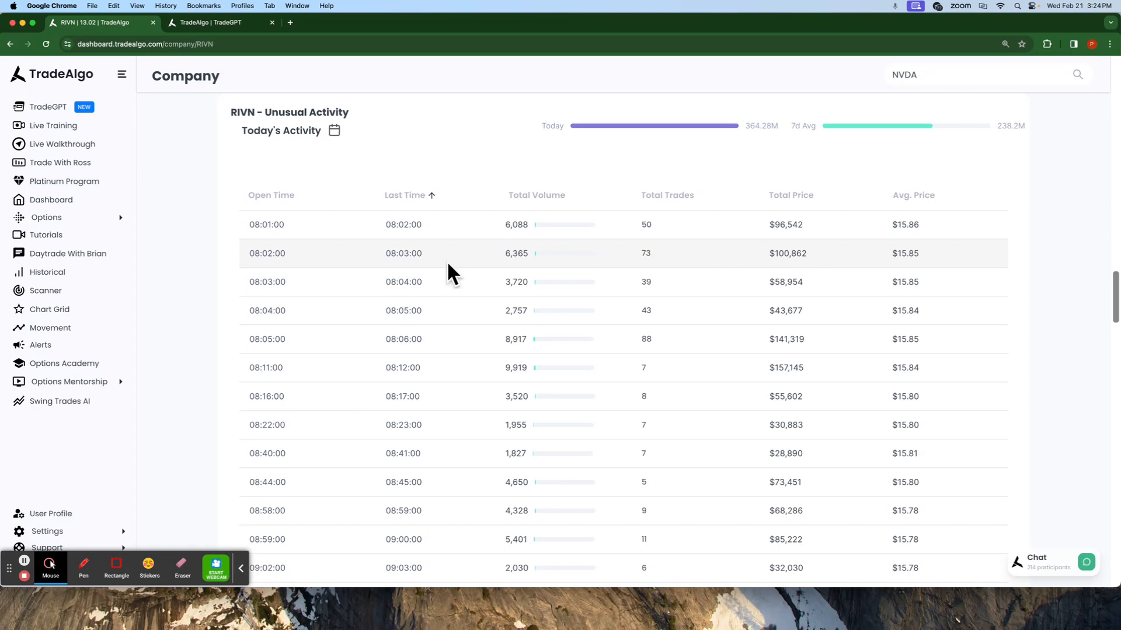
pyautogui.moveTo(408, 248)
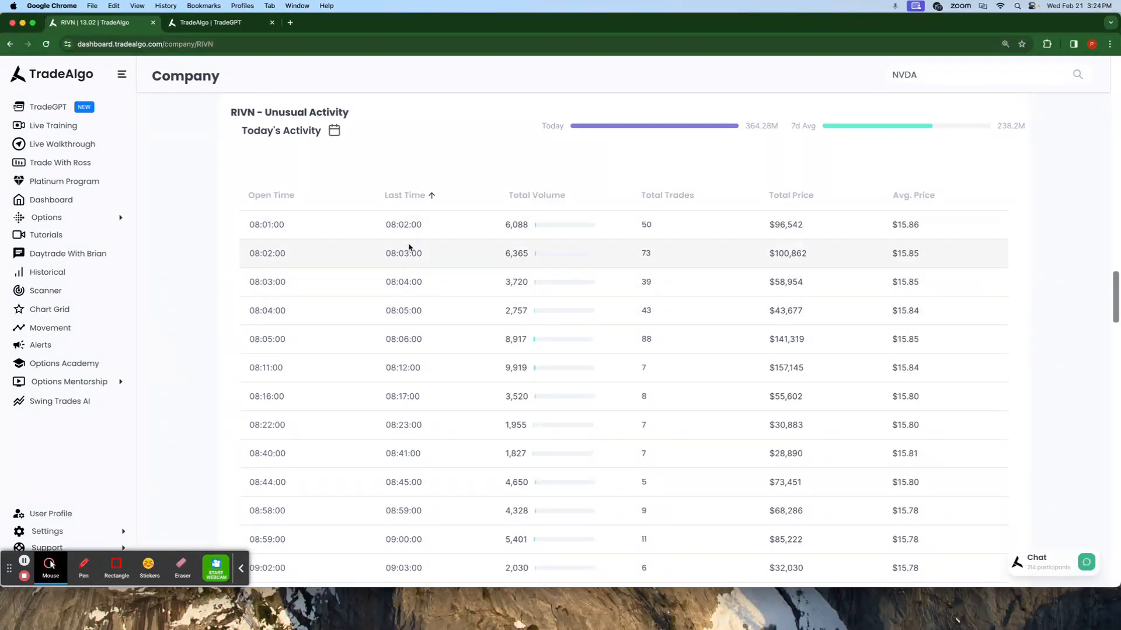
pyautogui.scroll(-3)
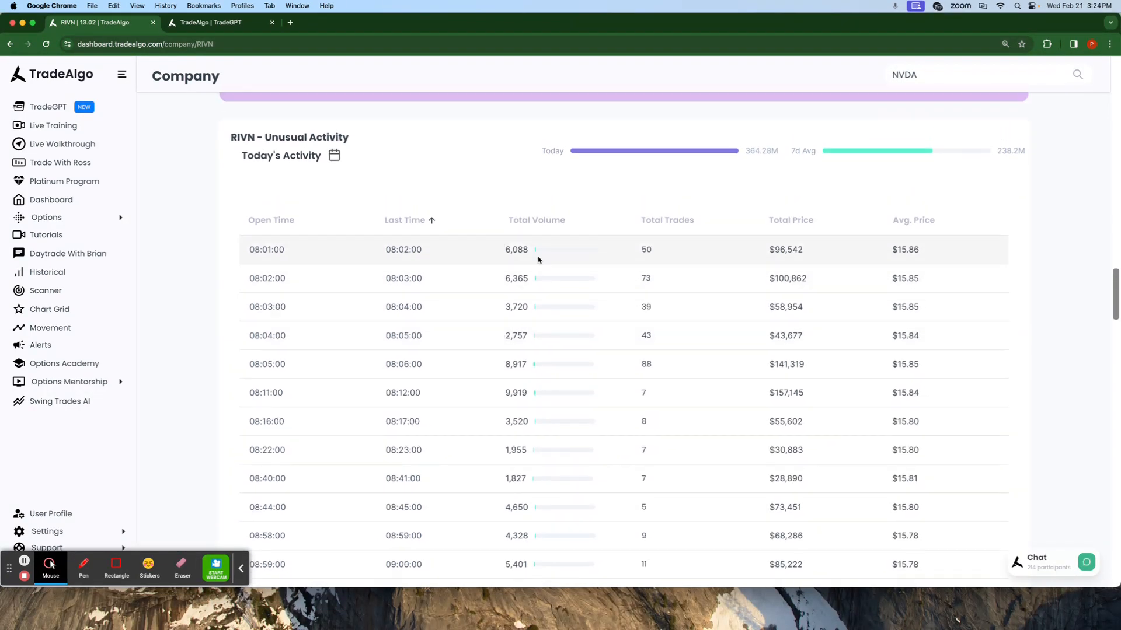
pyautogui.scroll(3)
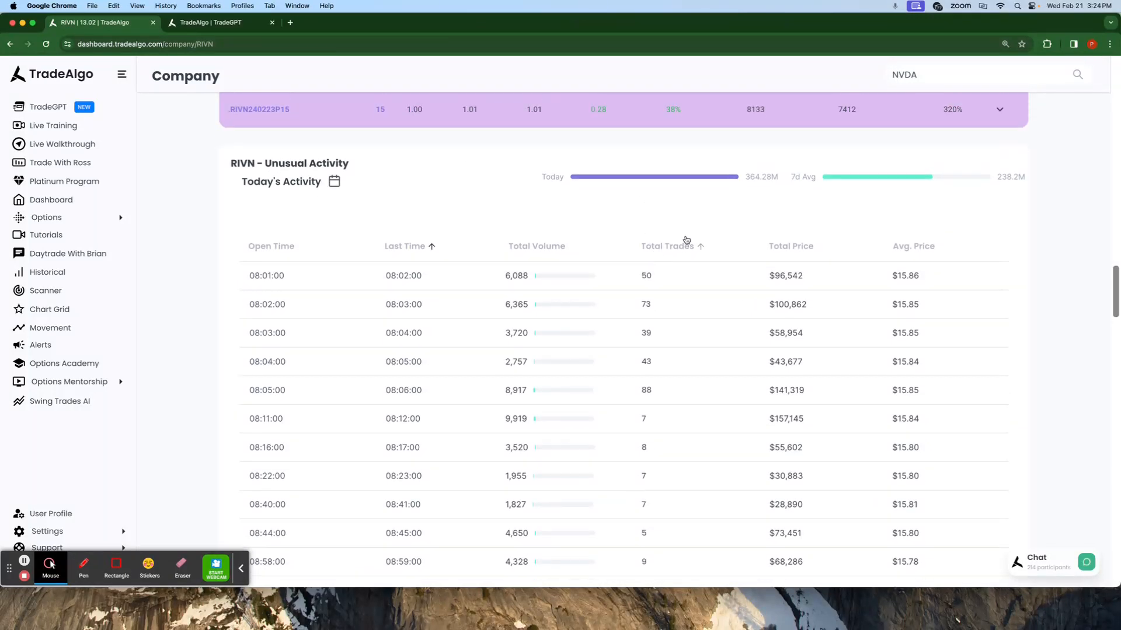
pyautogui.scroll(3)
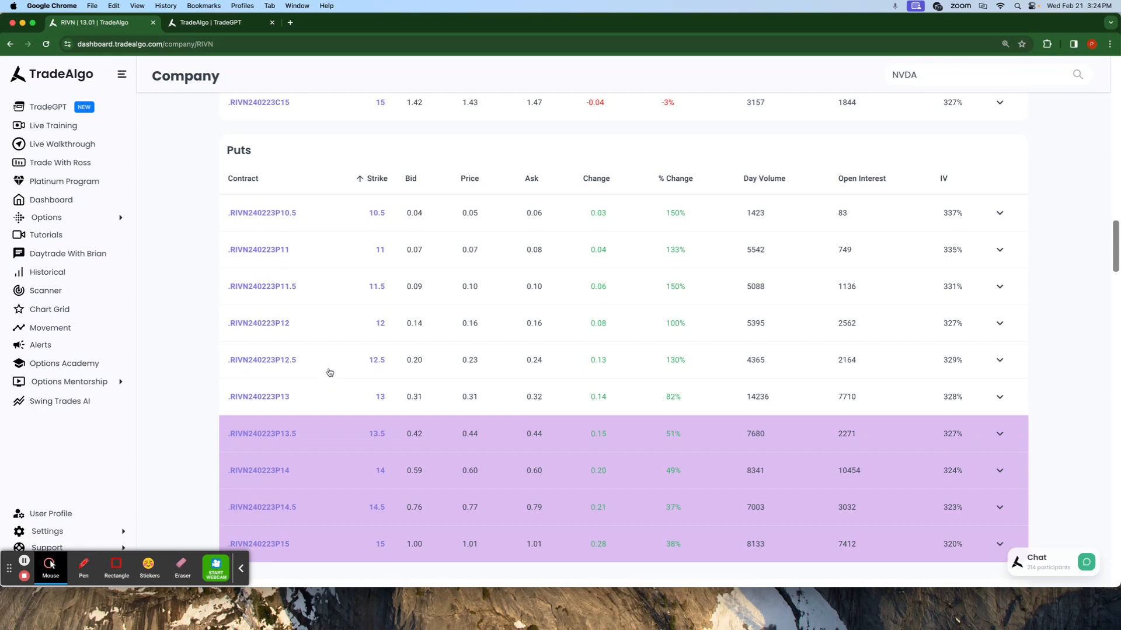
# - Chart the .RIVN240223P12.5 put as candlesticks, showing its 188.89% measured gain
pyautogui.click(1000, 360)
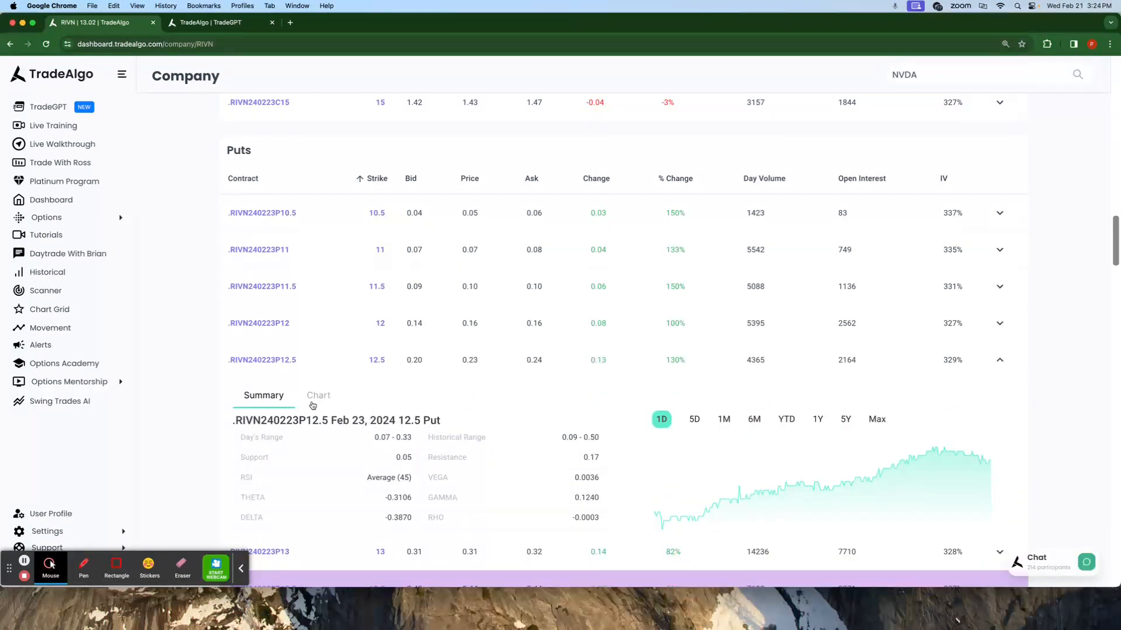
pyautogui.click(318, 395)
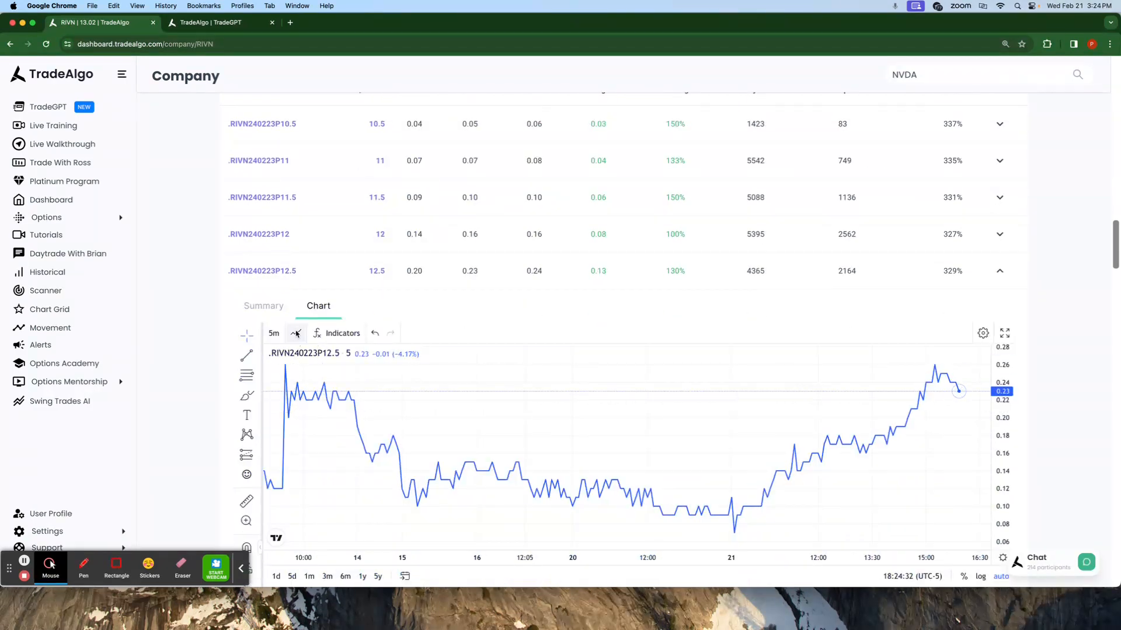
pyautogui.click(296, 333)
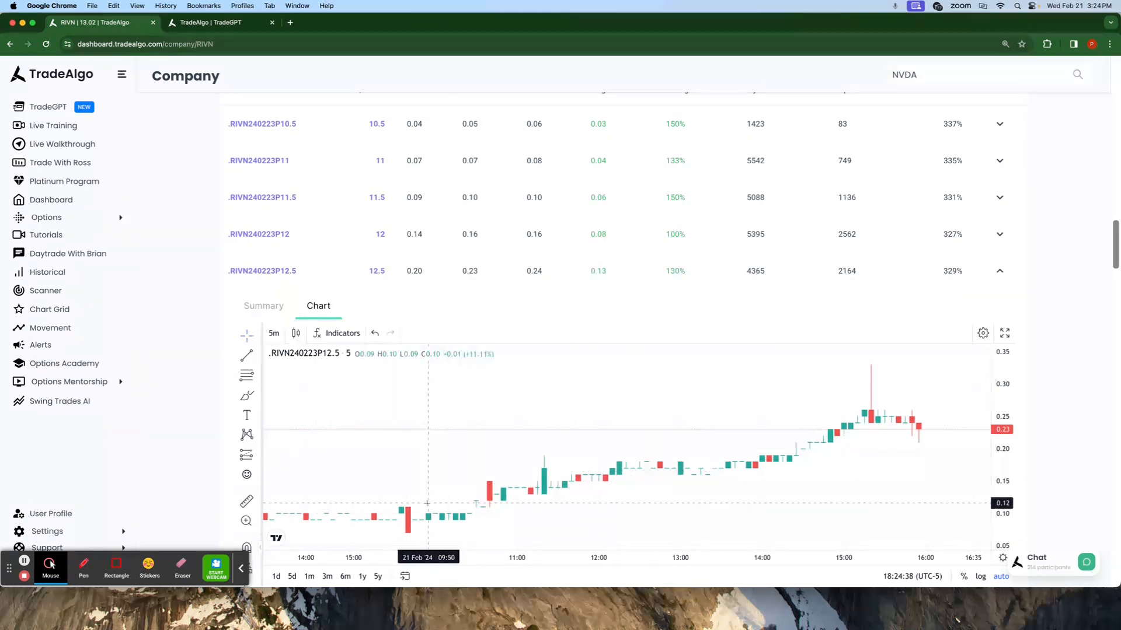
pyautogui.moveTo(457, 519)
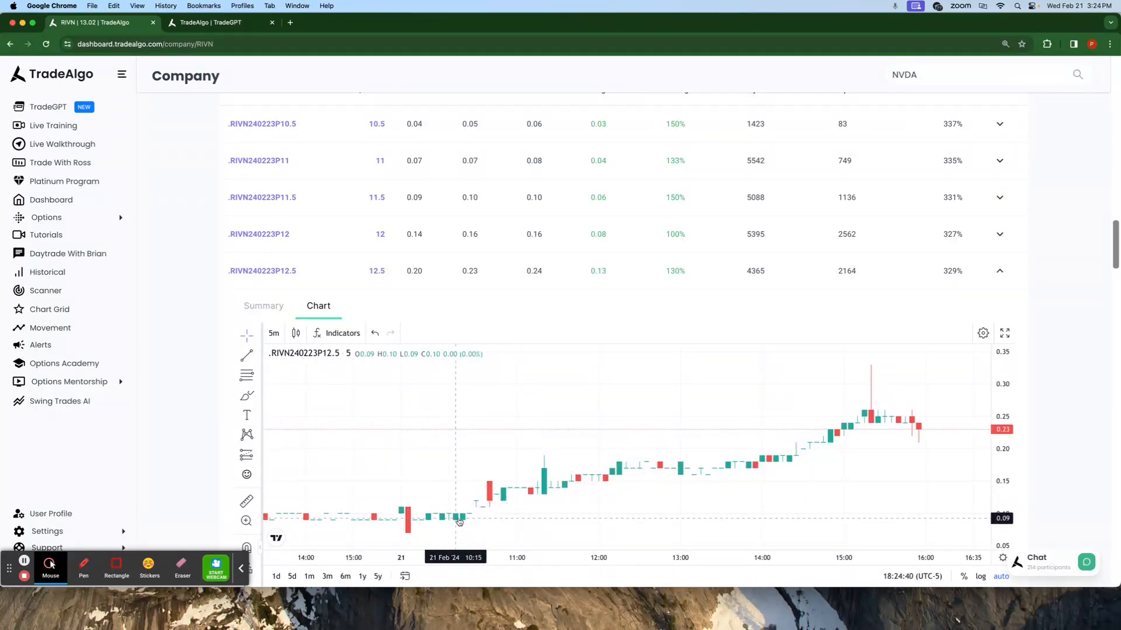
pyautogui.moveTo(252, 539)
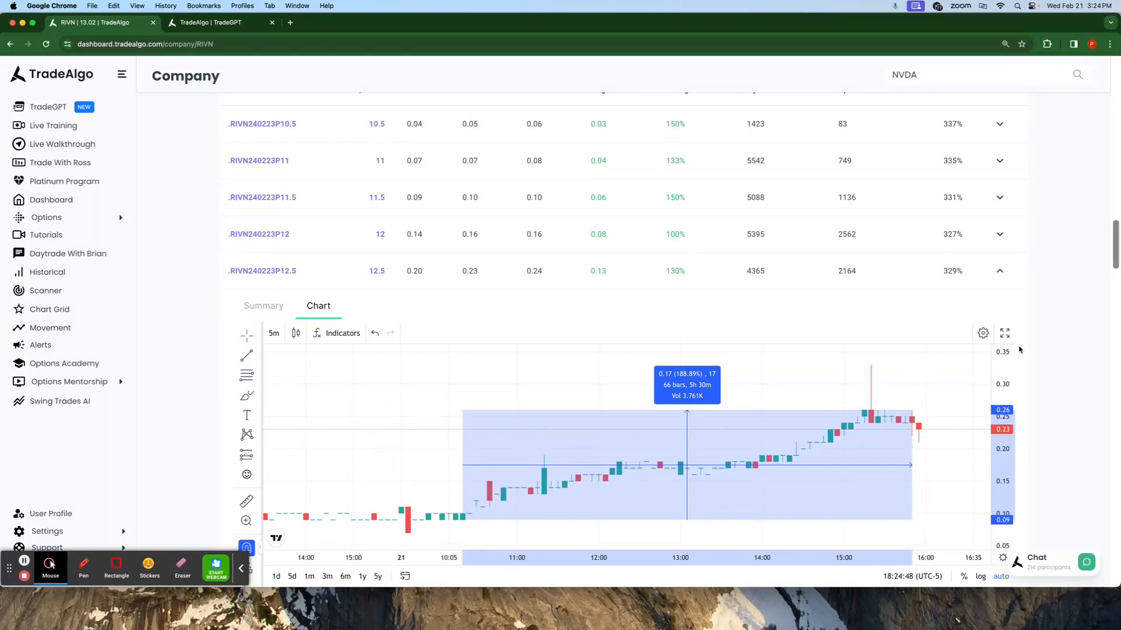
# - Return to the main dashboard, listing gainers led by SSTK, and bring up browser extensions
pyautogui.scroll(-3)
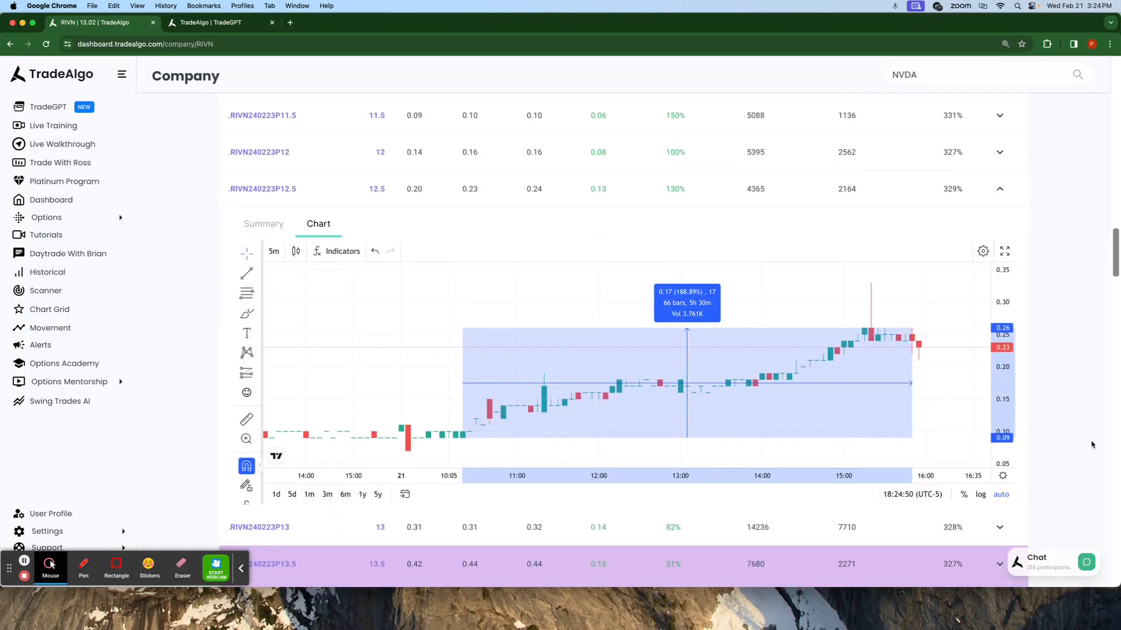
pyautogui.click(51, 200)
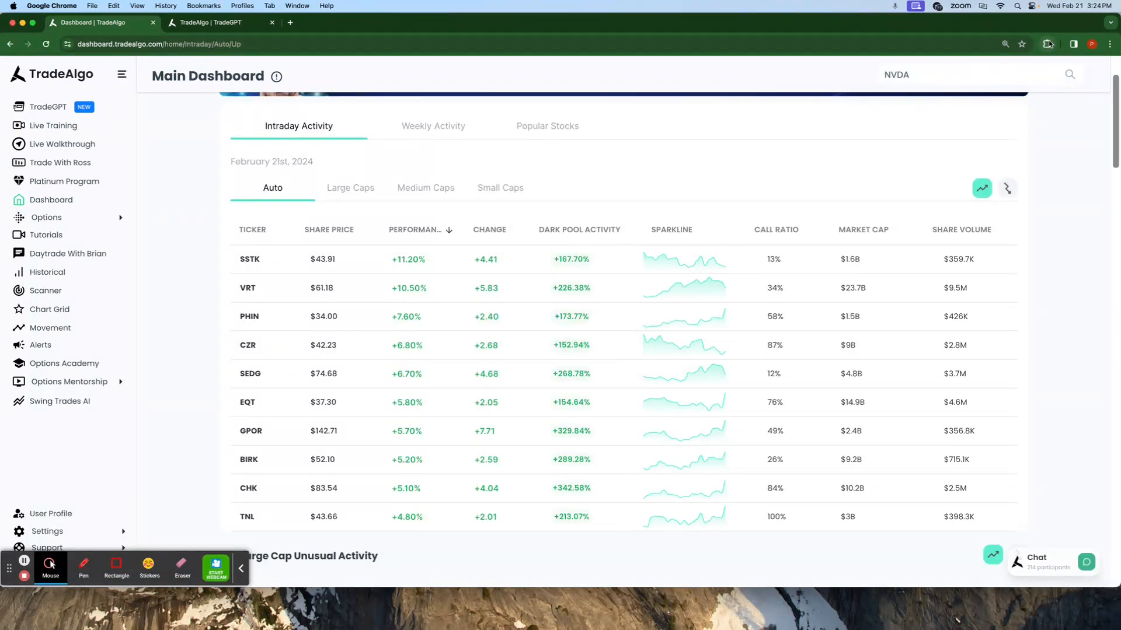
pyautogui.click(1046, 43)
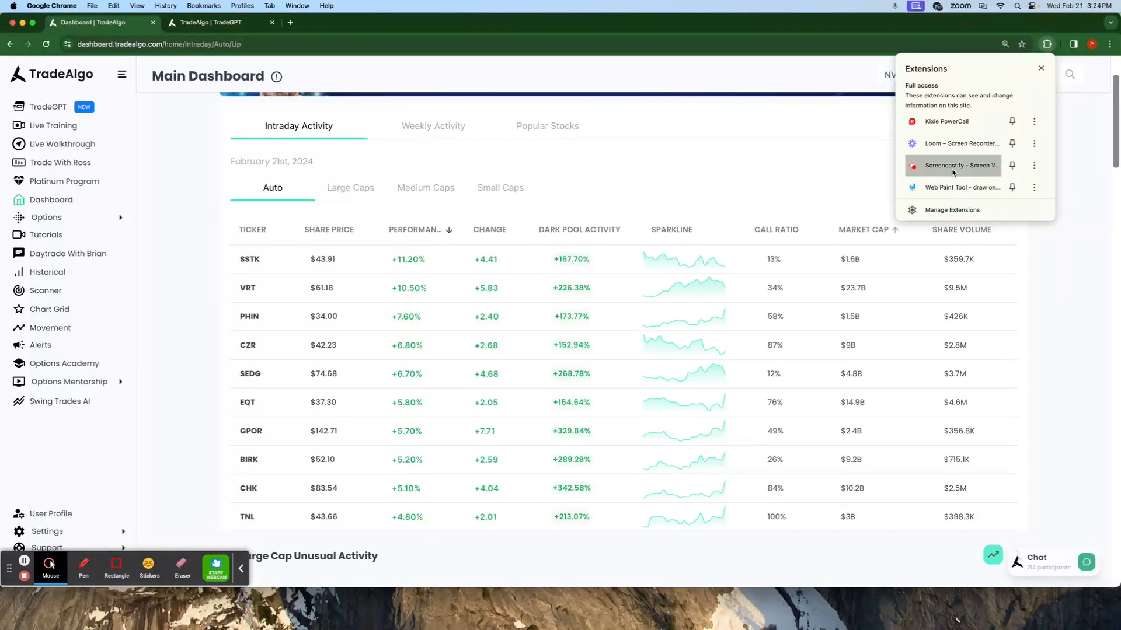